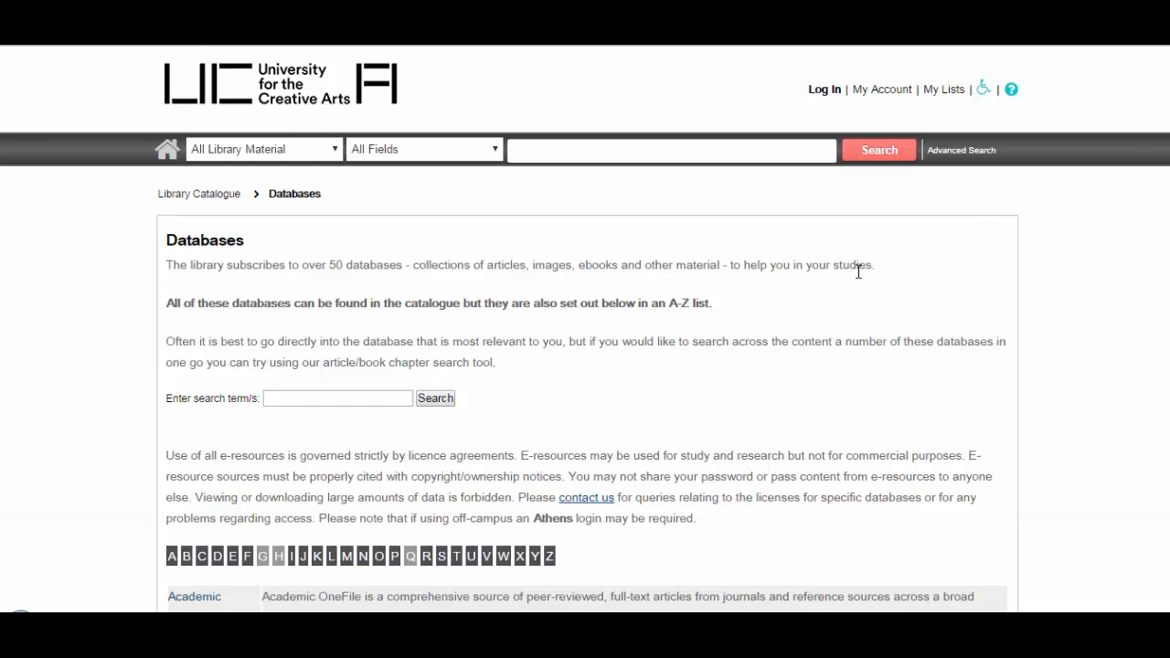
- Scroll the Databases page down to the A–Z list starting with Academic OneFile
{"action": "scroll", "scroll_direction": "down", "scroll_amount": 3}
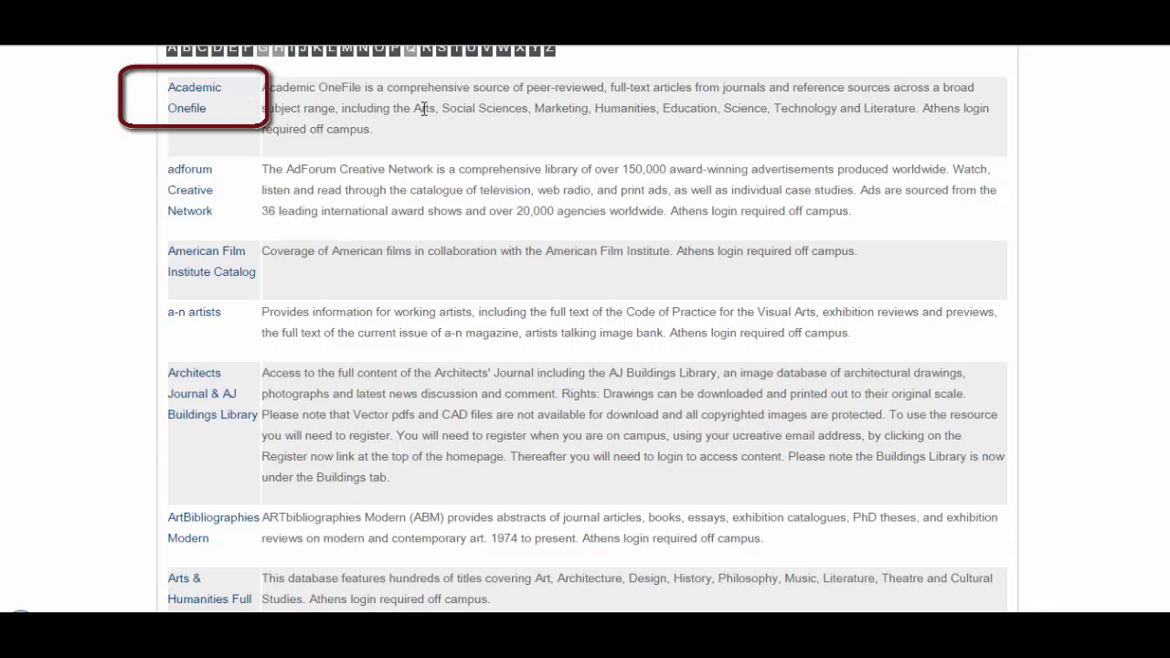
{"action": "mouse_move", "coordinate": [548, 112]}
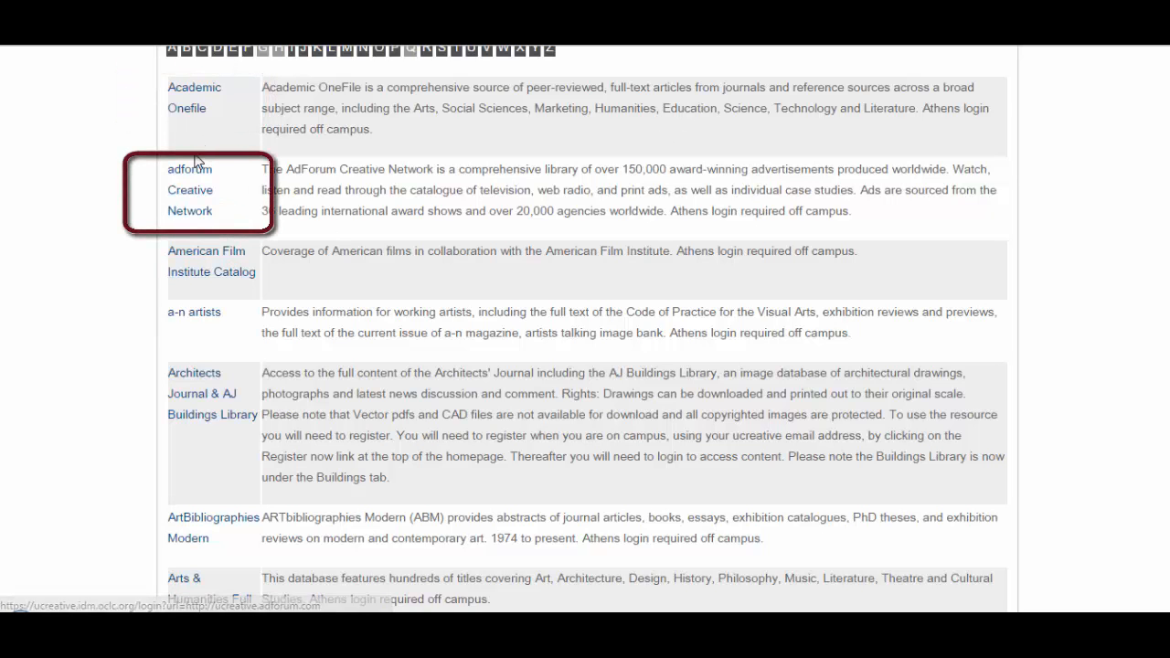
{"action": "mouse_move", "coordinate": [253, 205]}
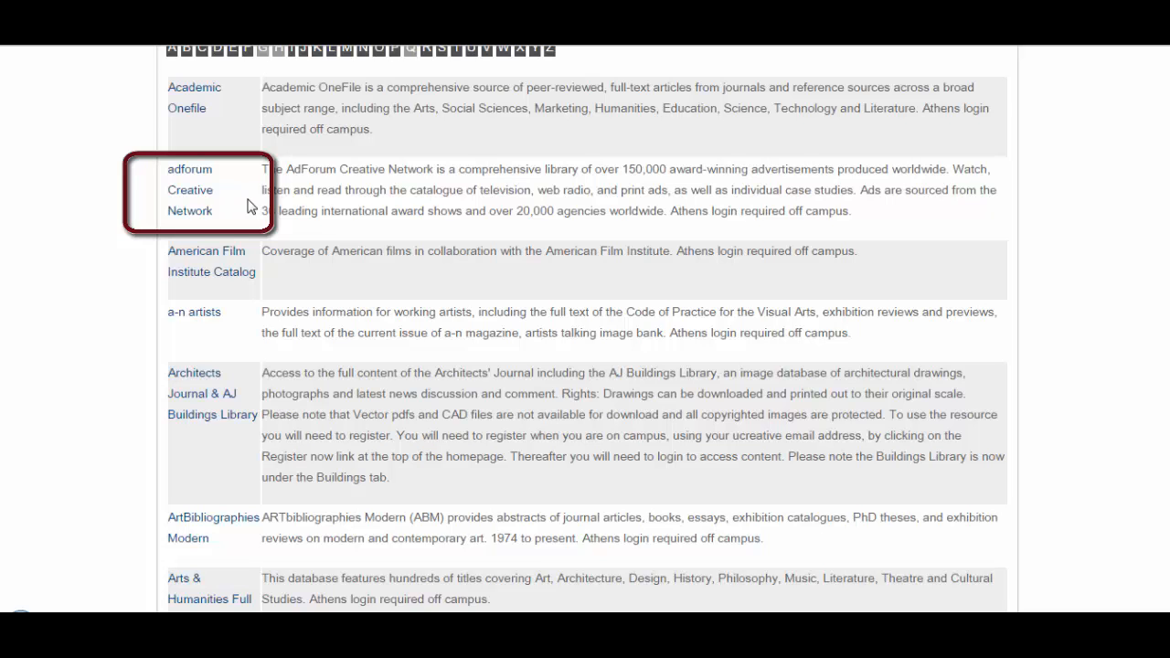
{"action": "mouse_move", "coordinate": [313, 205]}
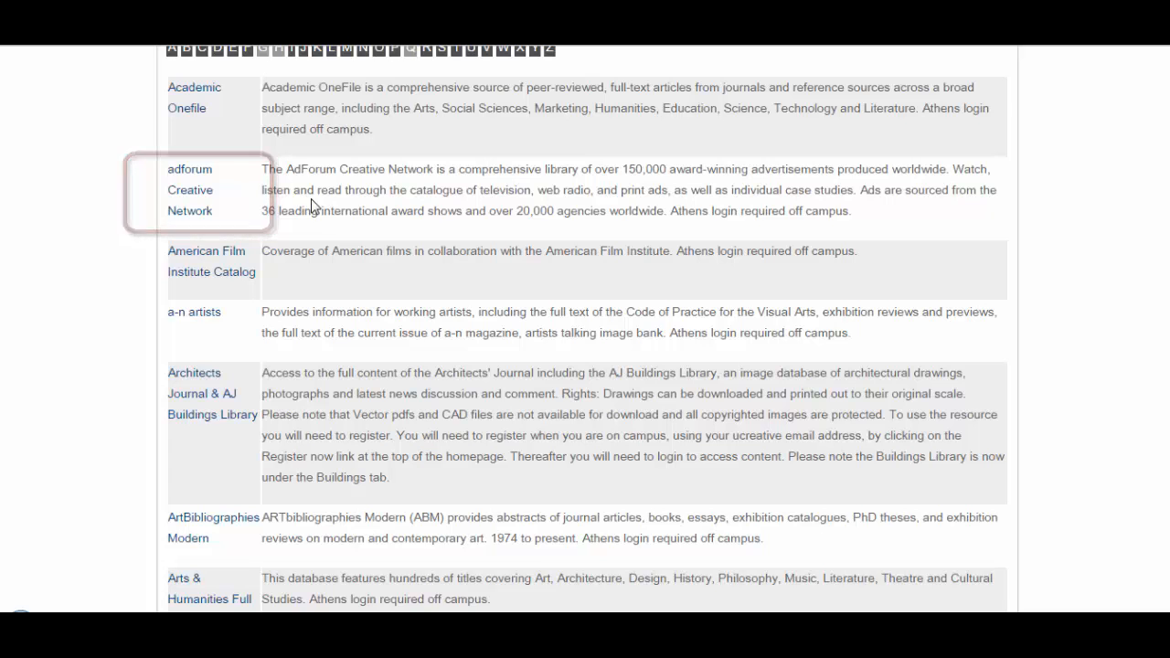
{"action": "mouse_move", "coordinate": [311, 205]}
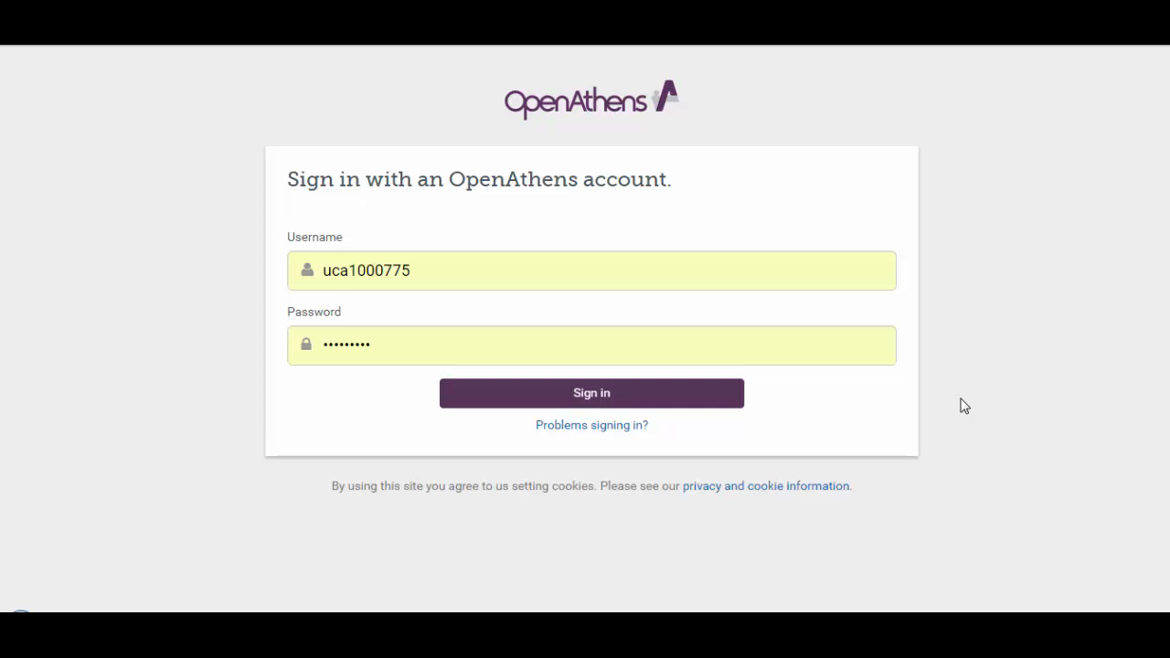
{"action": "mouse_move", "coordinate": [355, 165]}
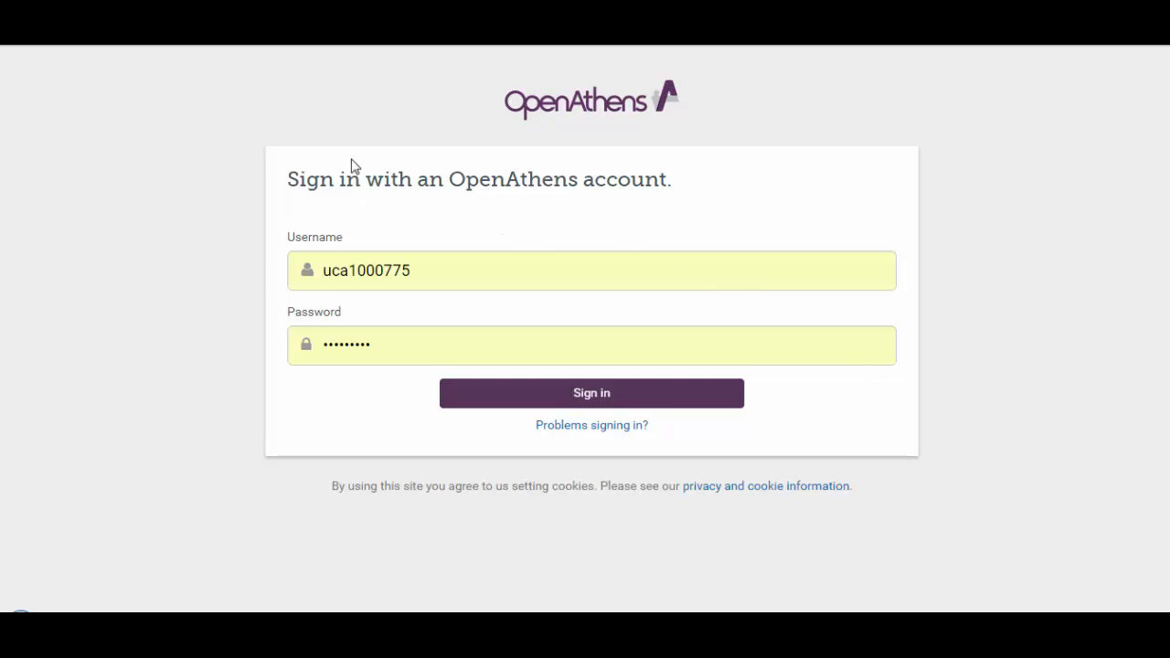
{"action": "mouse_move", "coordinate": [523, 260]}
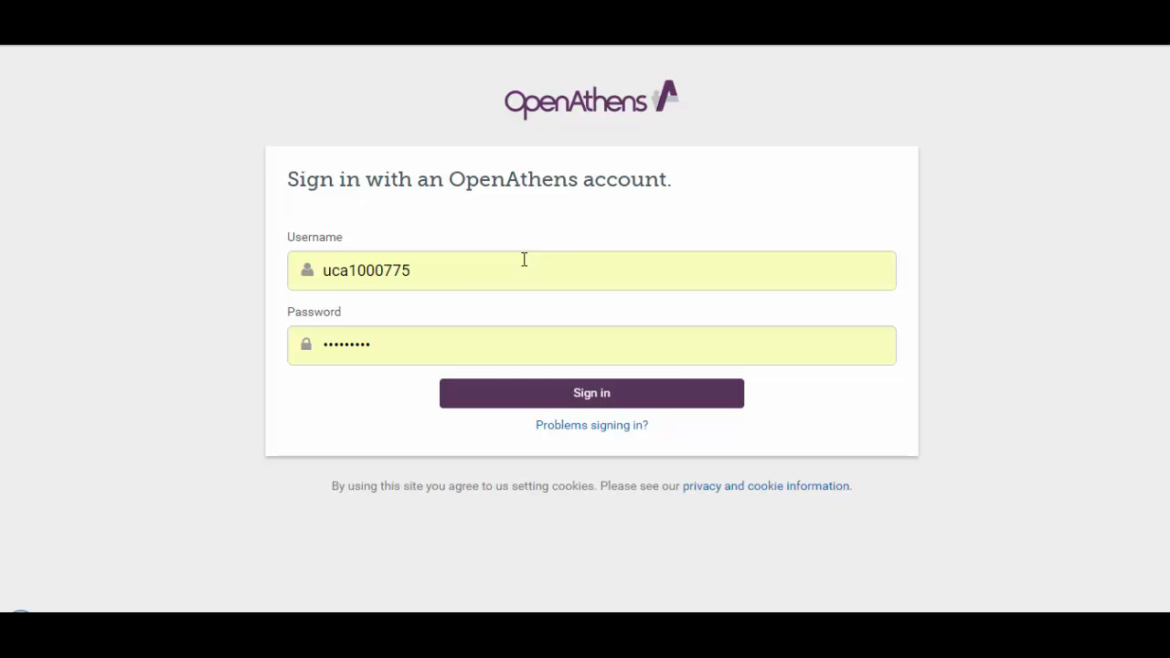
{"action": "left_click", "coordinate": [593, 393]}
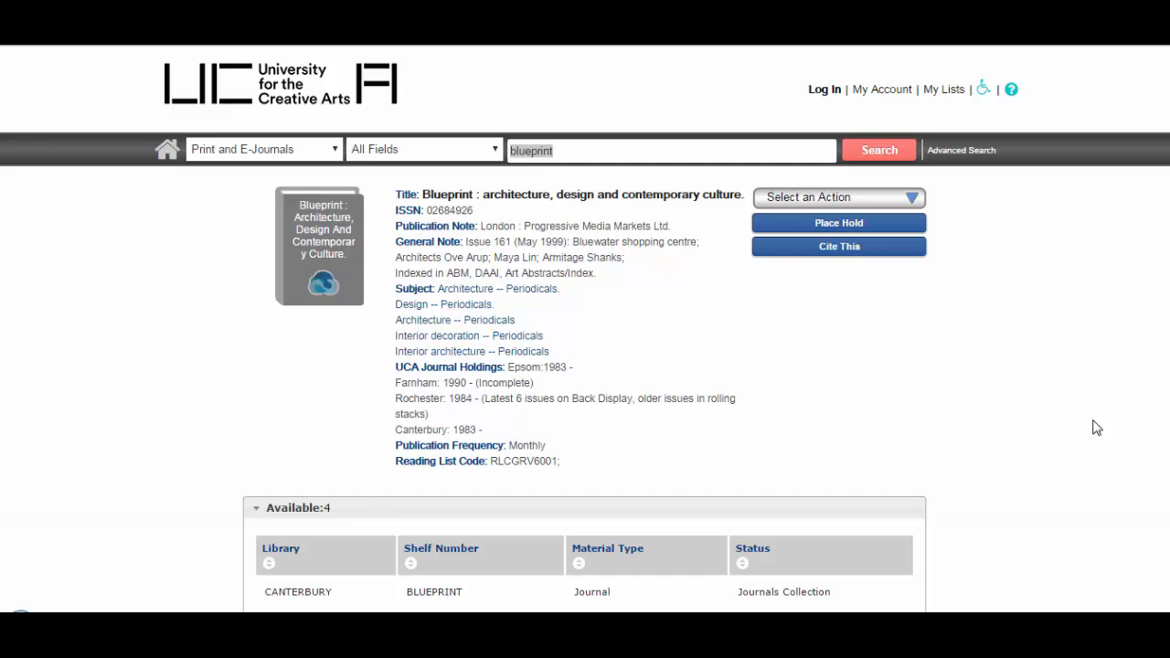
{"action": "mouse_move", "coordinate": [497, 230]}
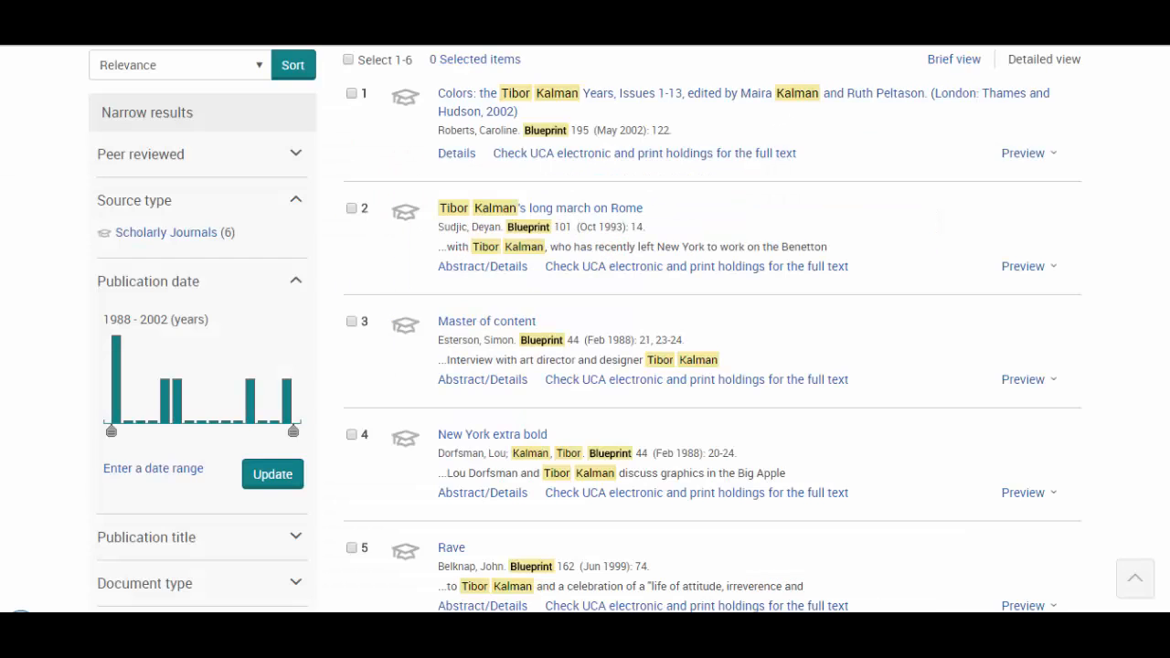
{"action": "mouse_move", "coordinate": [858, 139]}
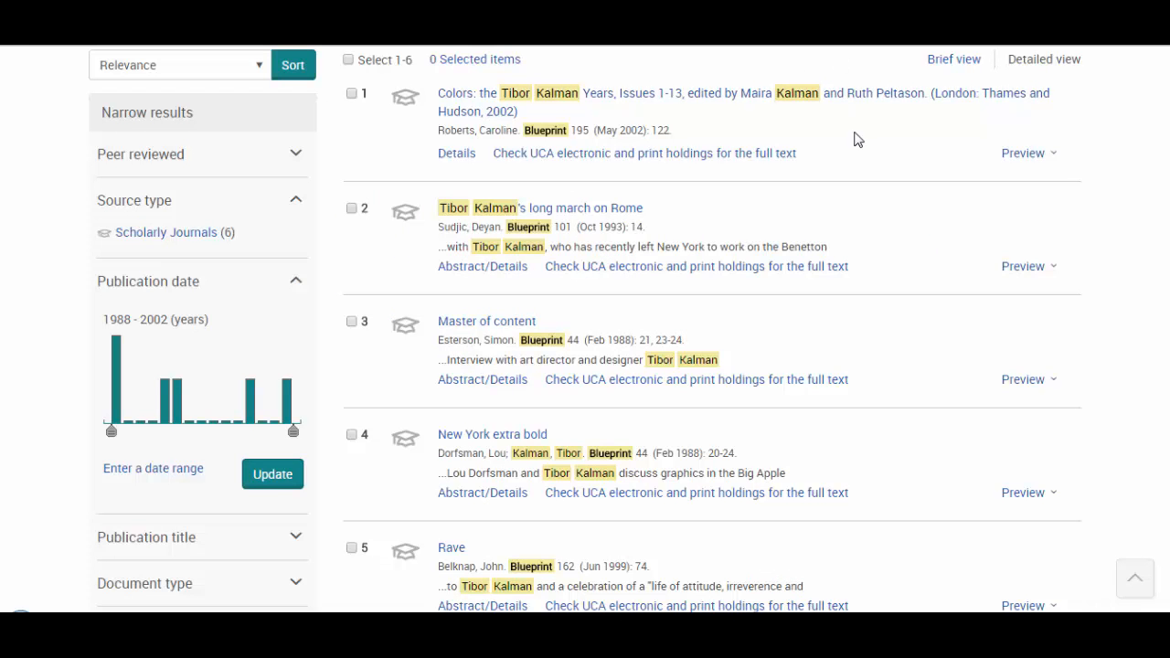
{"action": "mouse_move", "coordinate": [896, 249]}
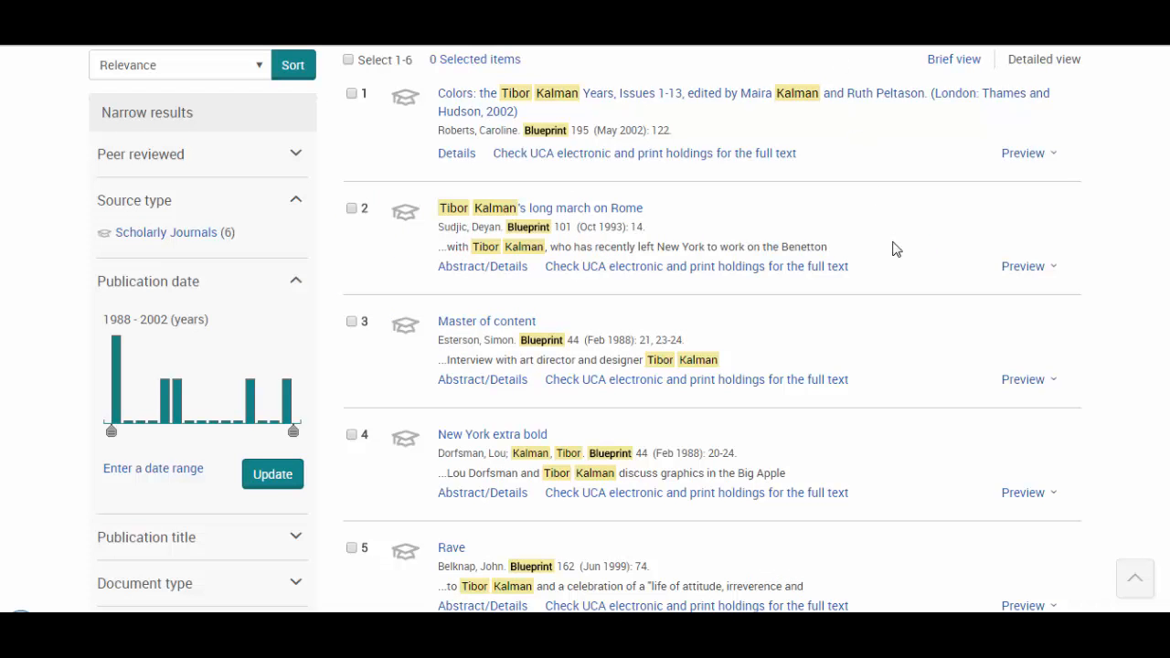
{"action": "mouse_move", "coordinate": [819, 212]}
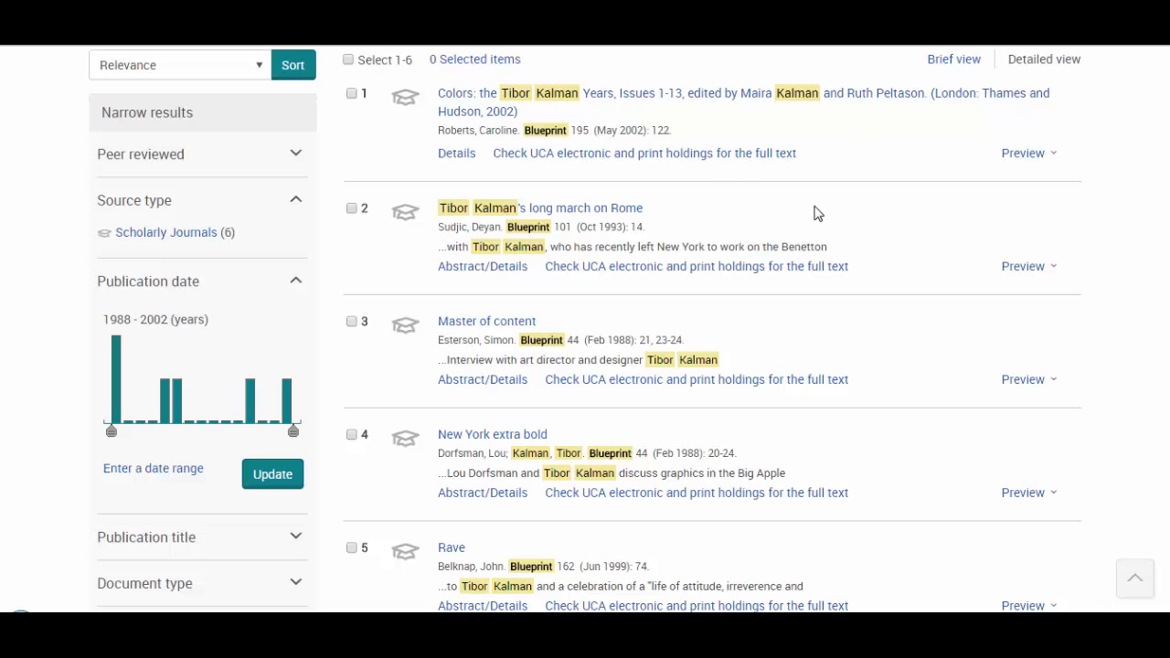
{"action": "mouse_move", "coordinate": [640, 172]}
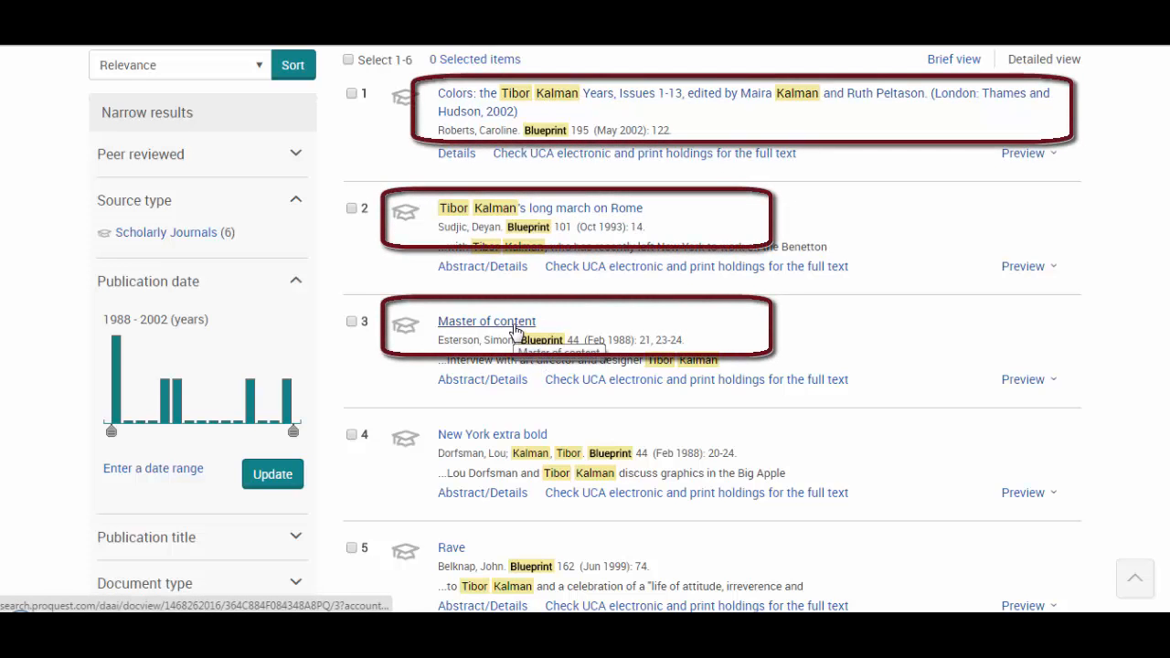
{"action": "mouse_move", "coordinate": [658, 317]}
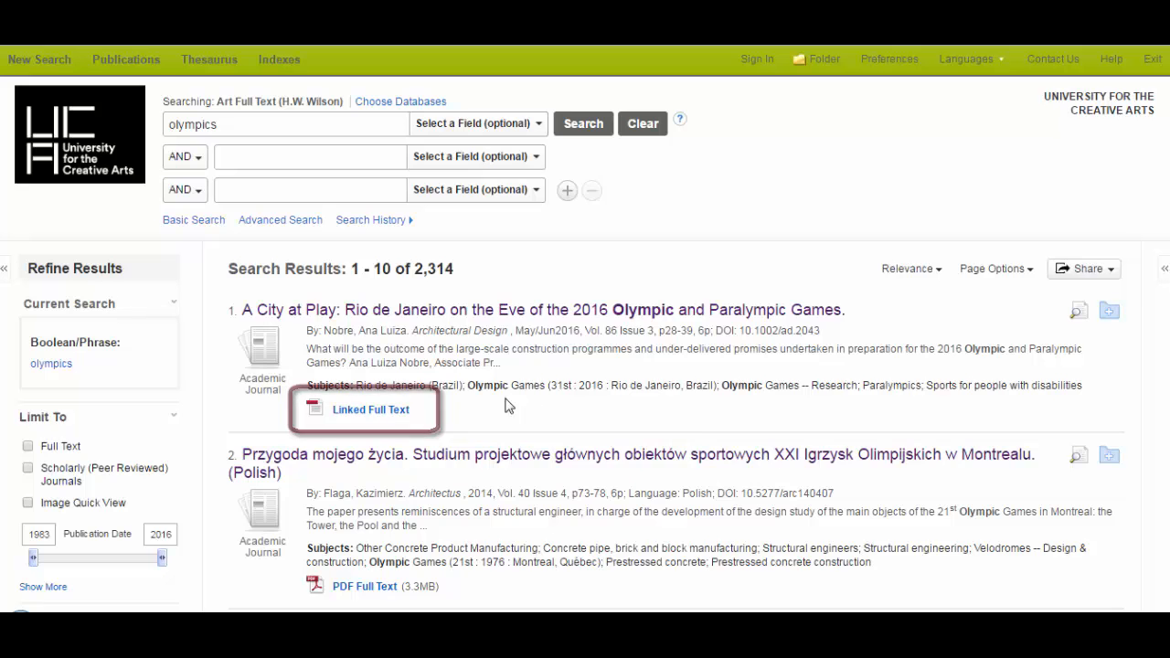
{"action": "mouse_move", "coordinate": [369, 410]}
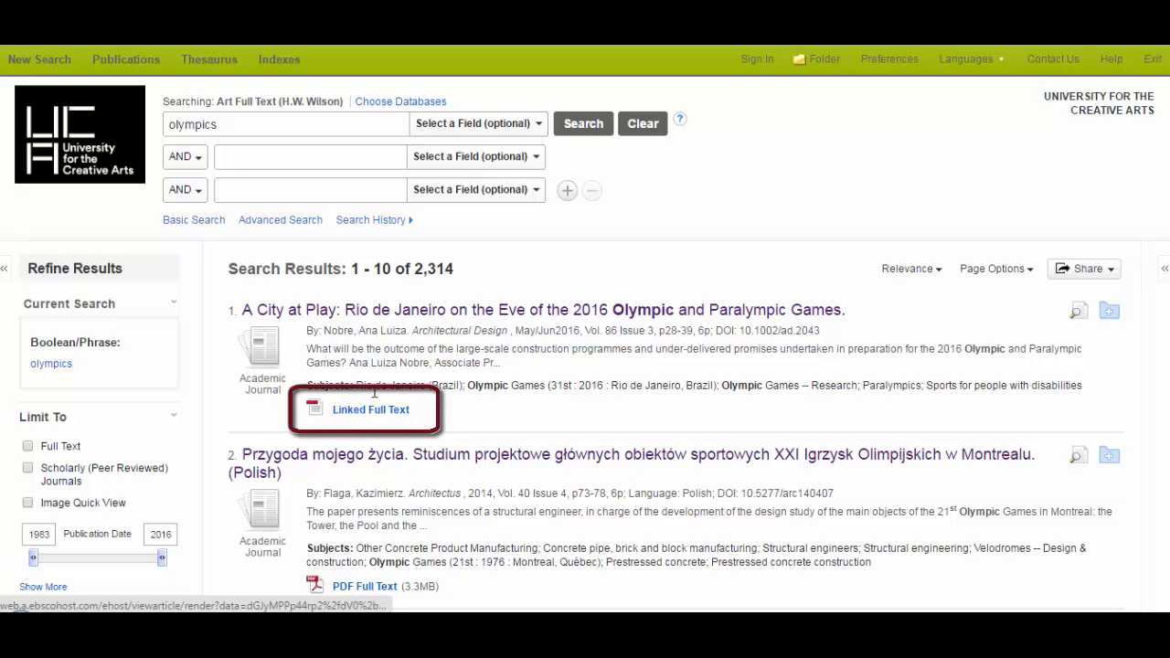
{"action": "mouse_move", "coordinate": [364, 585]}
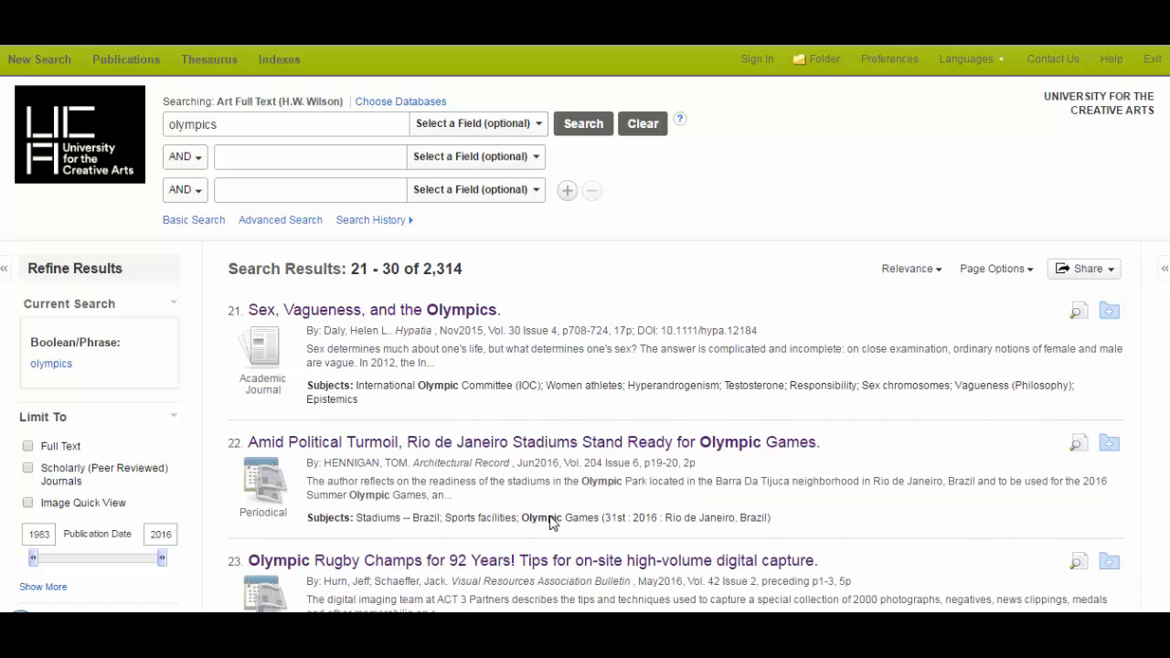
{"action": "mouse_move", "coordinate": [457, 500]}
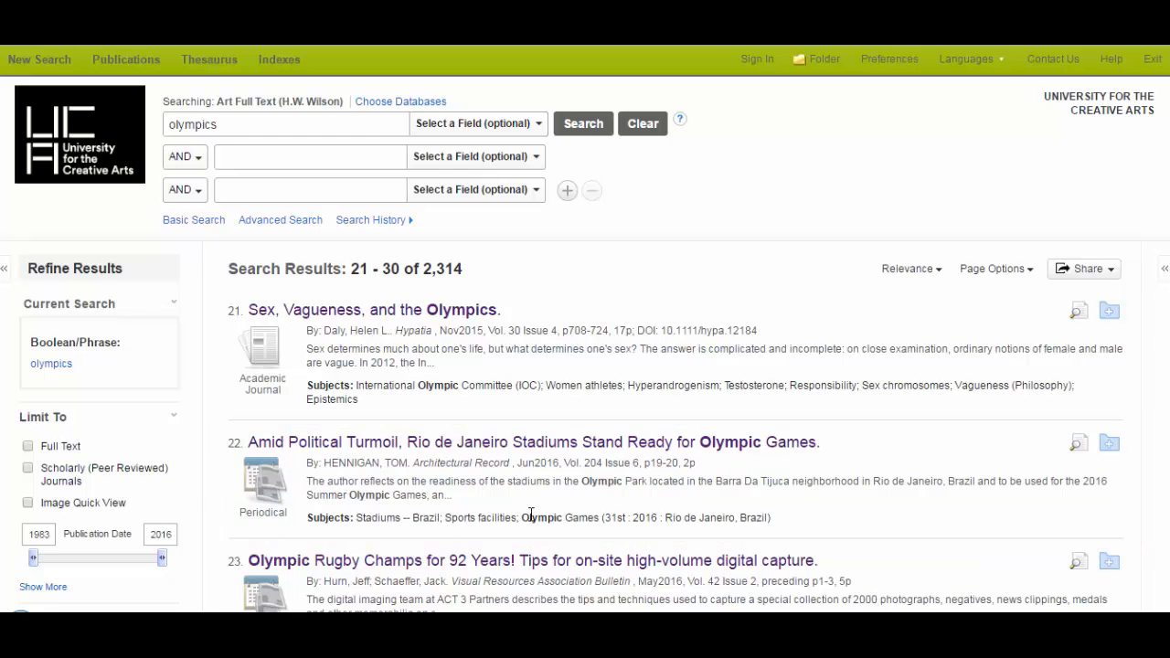
{"action": "mouse_move", "coordinate": [515, 459]}
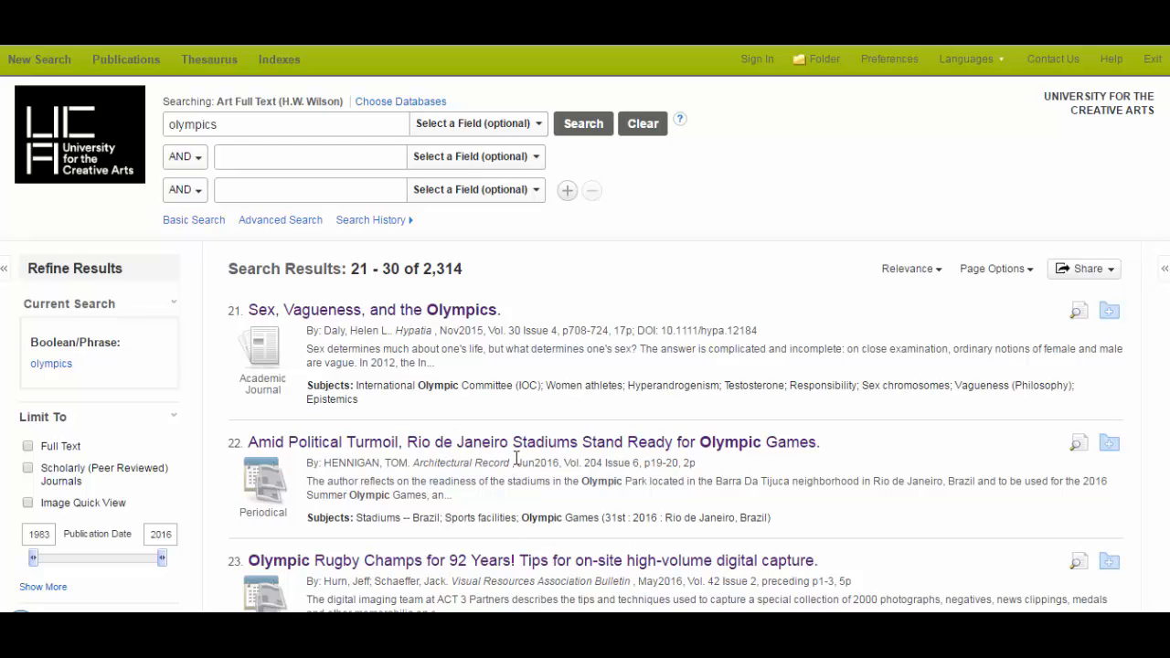
- Select and copy the journal name 'Architectural Record' from result 22
{"action": "double_click", "coordinate": [463, 463]}
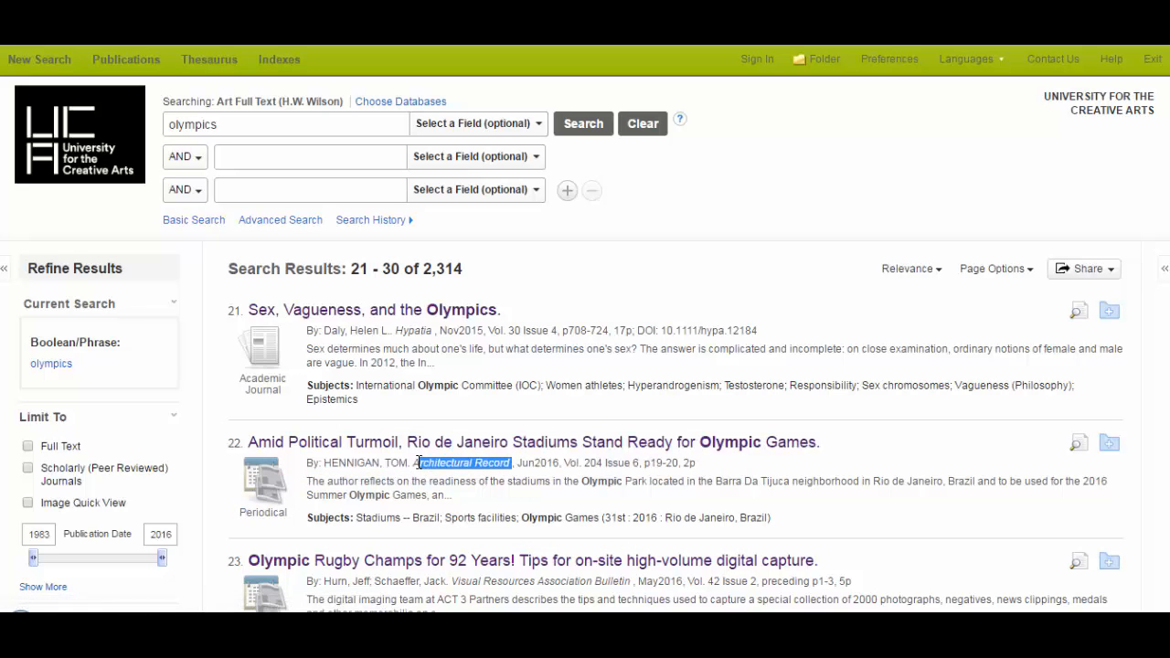
{"action": "right_click", "coordinate": [462, 462]}
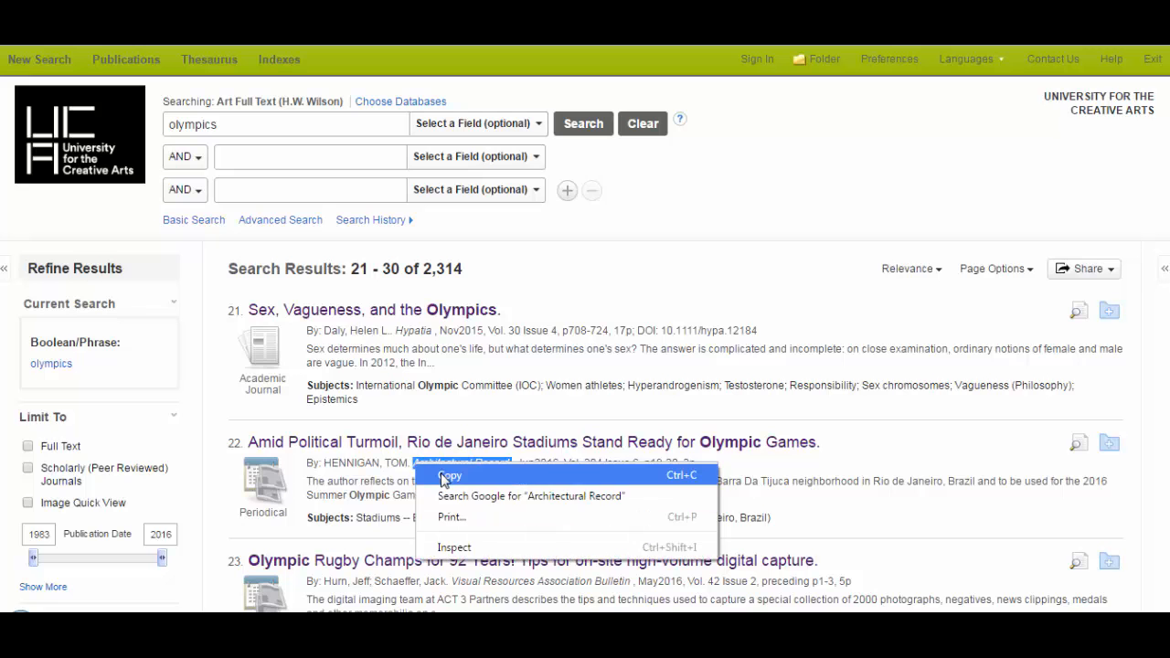
{"action": "left_click", "coordinate": [450, 476]}
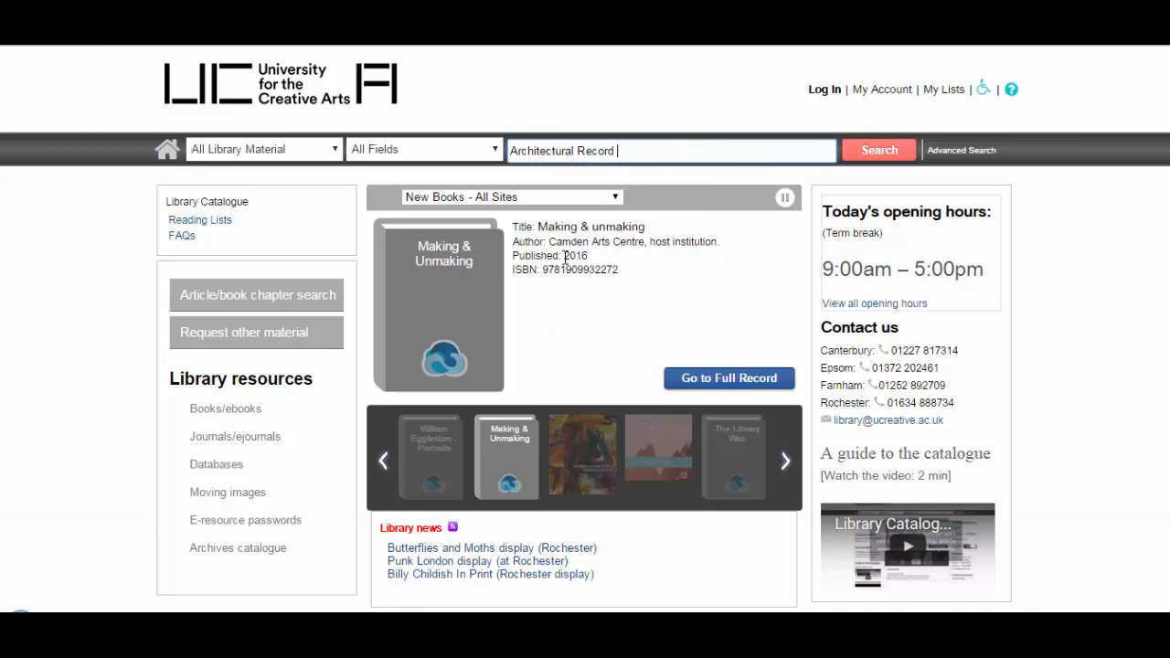
- Search the catalogue for Architectural Record and view its Canterbury and Farnham holdings
{"action": "left_click", "coordinate": [878, 150]}
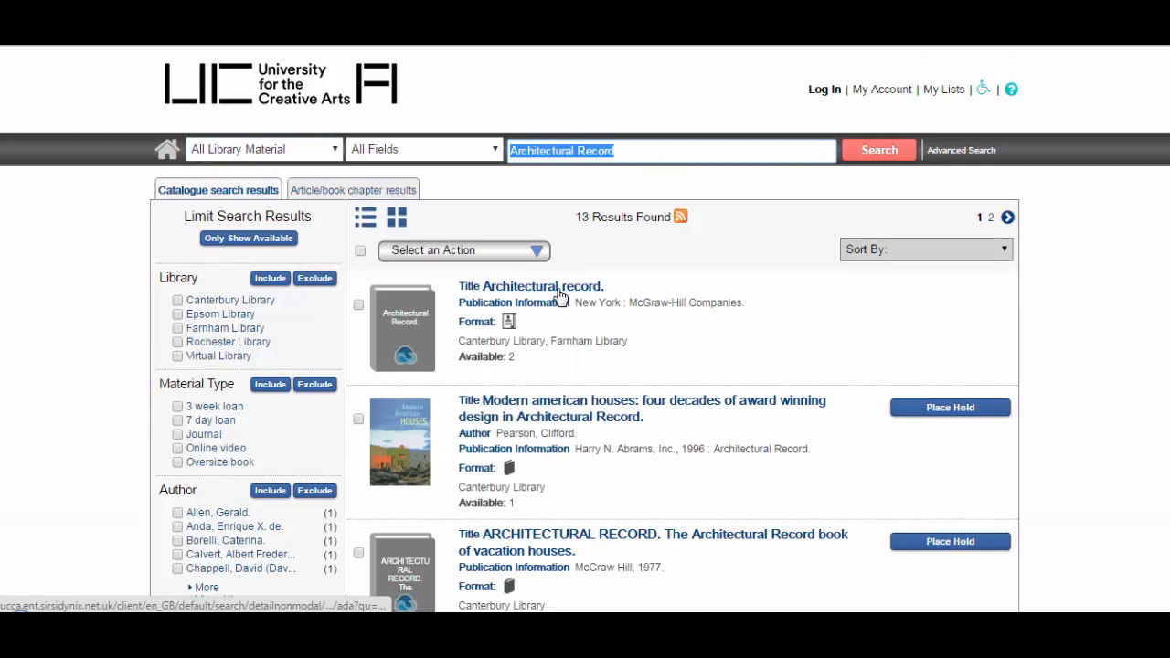
{"action": "left_click", "coordinate": [541, 286]}
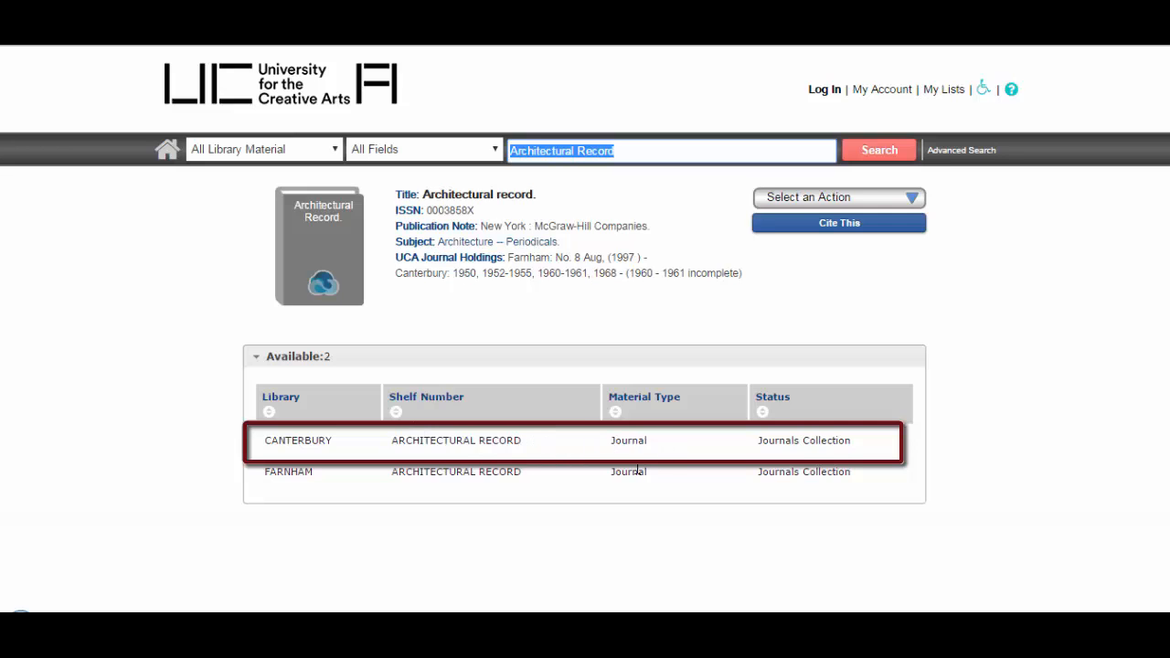
{"action": "mouse_move", "coordinate": [649, 457]}
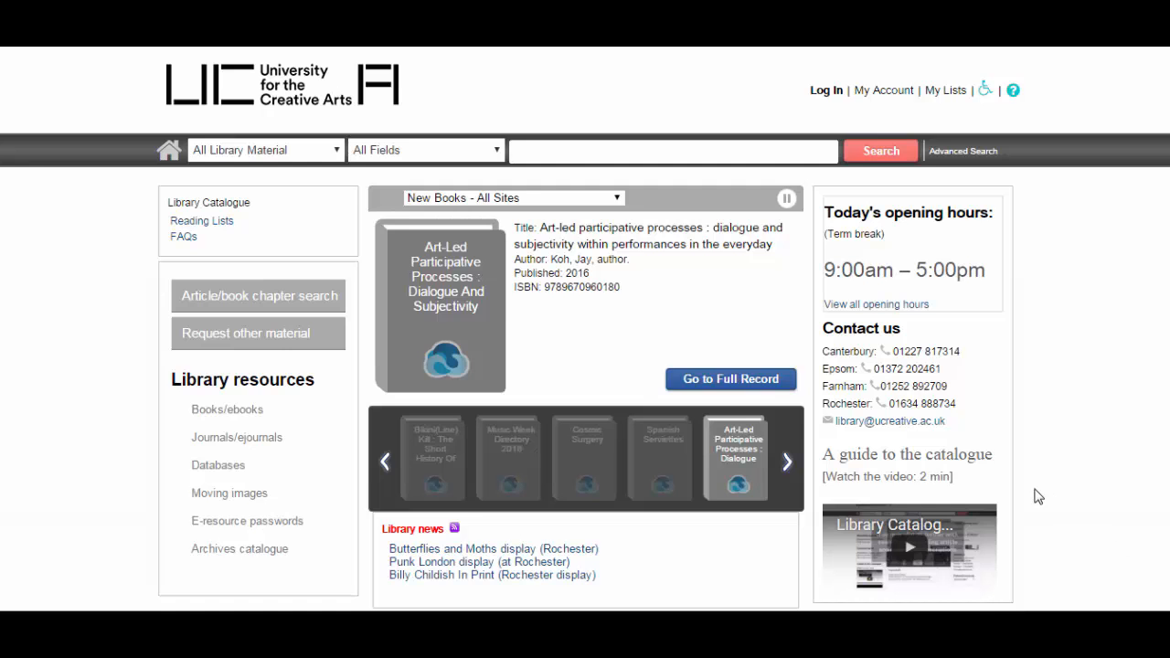
{"action": "mouse_move", "coordinate": [402, 417]}
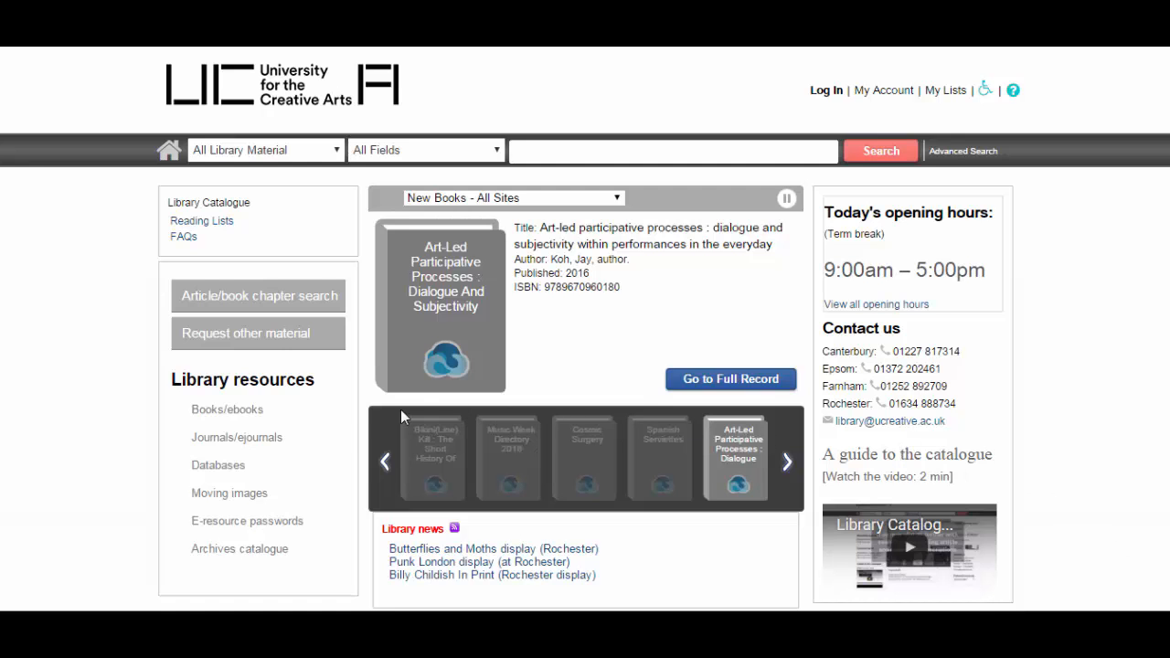
{"action": "mouse_move", "coordinate": [216, 464]}
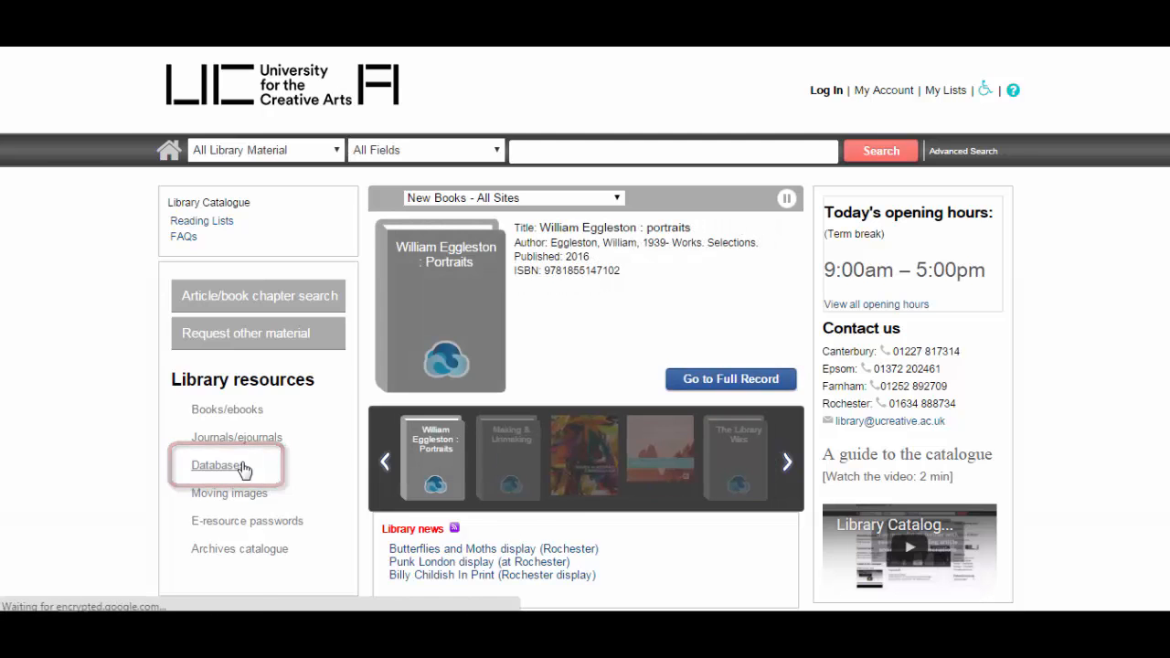
- Locate Architects Journal & AJ Buildings Library in the A–Z list and launch it
{"action": "left_click", "coordinate": [216, 467]}
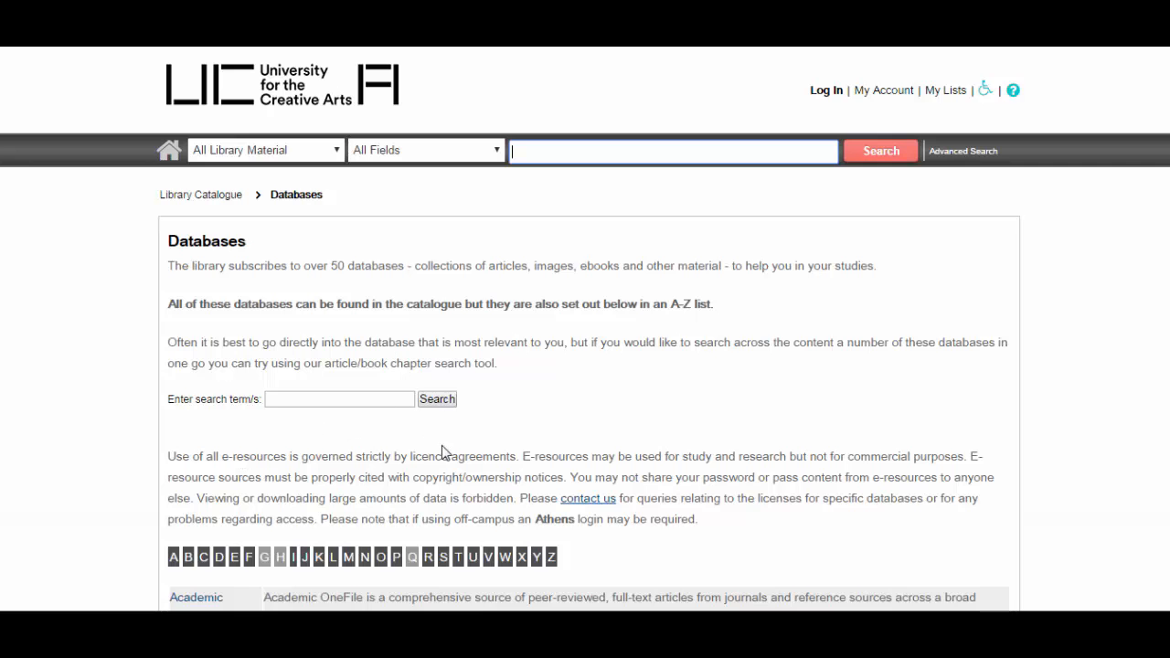
{"action": "scroll", "scroll_direction": "down", "scroll_amount": 3}
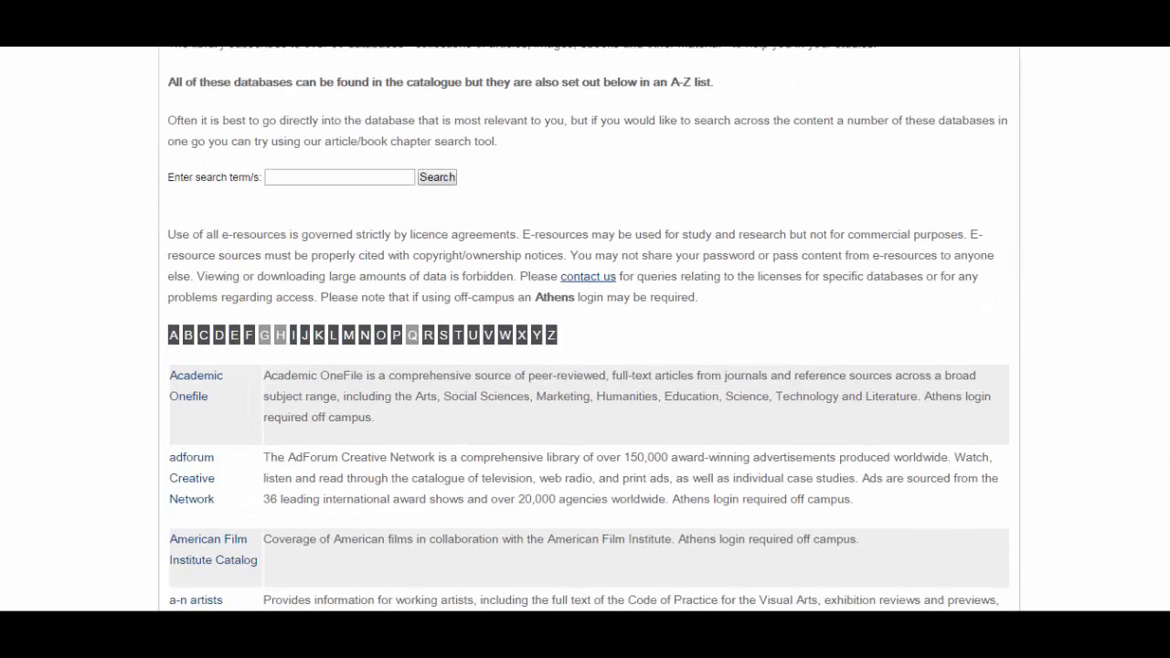
{"action": "scroll", "scroll_direction": "down", "scroll_amount": 3}
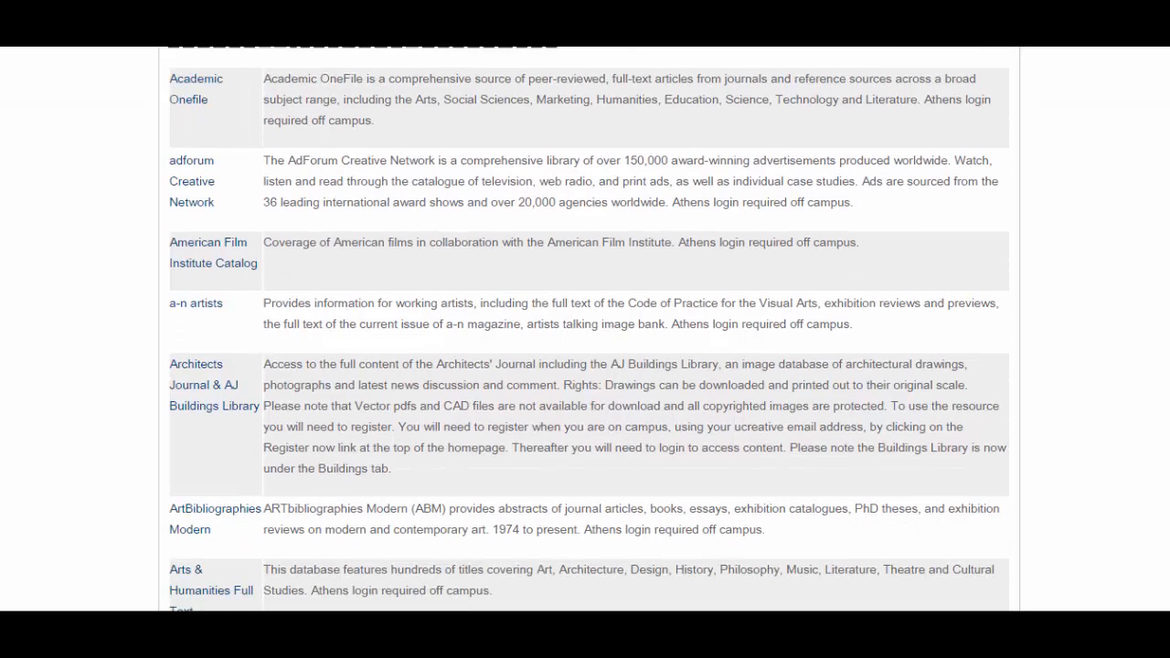
{"action": "scroll", "scroll_direction": "down", "scroll_amount": 3}
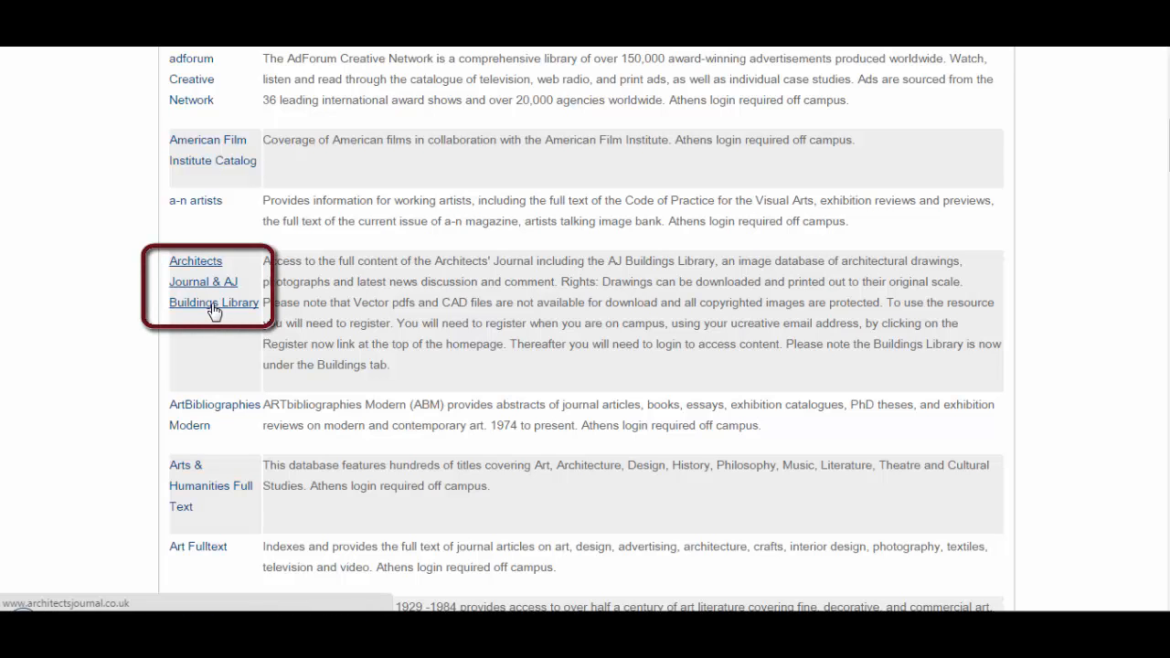
{"action": "left_click", "coordinate": [205, 282]}
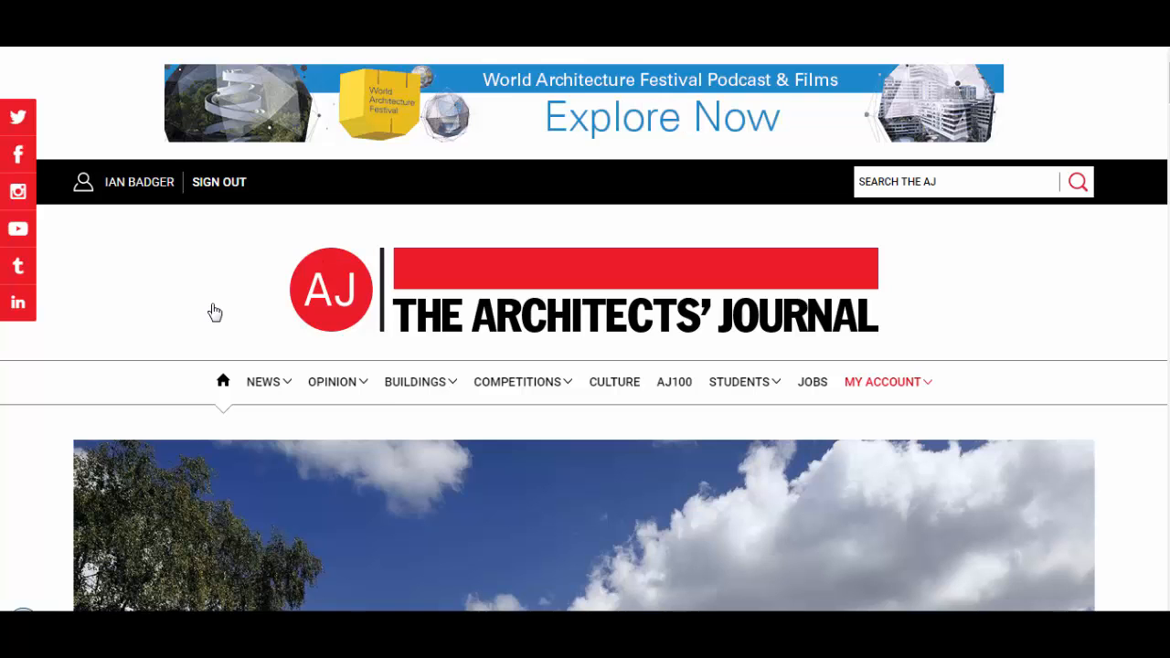
- Navigate from the BUILDINGS menu to the AJ Buildings Library home page
{"action": "left_click", "coordinate": [414, 382]}
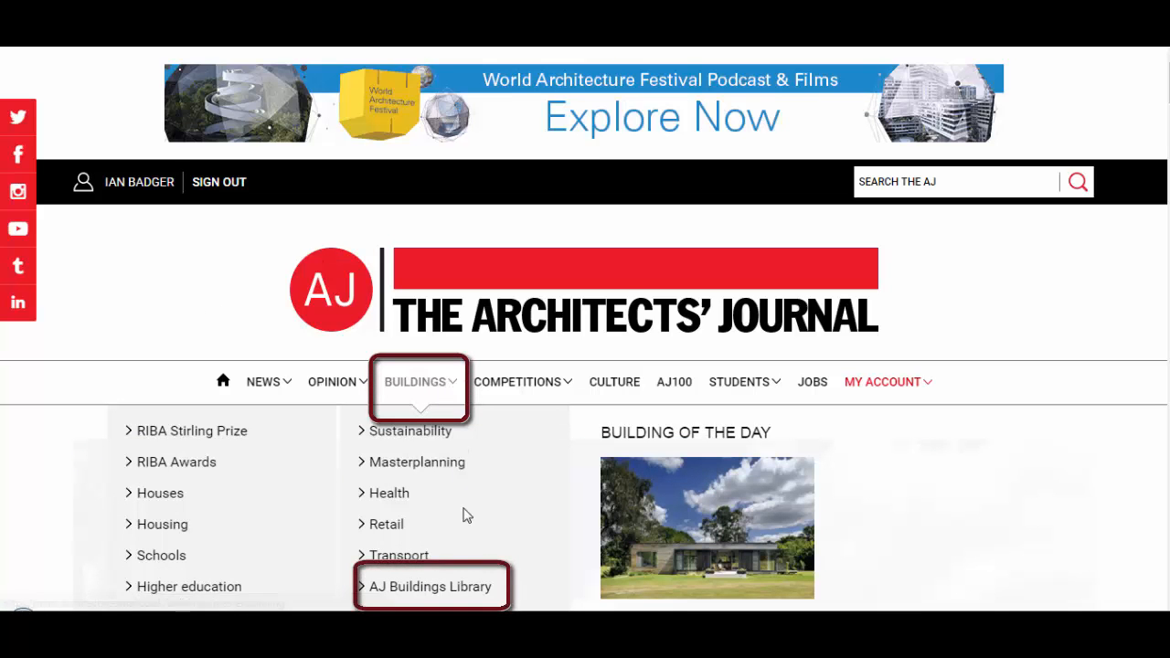
{"action": "left_click", "coordinate": [432, 586]}
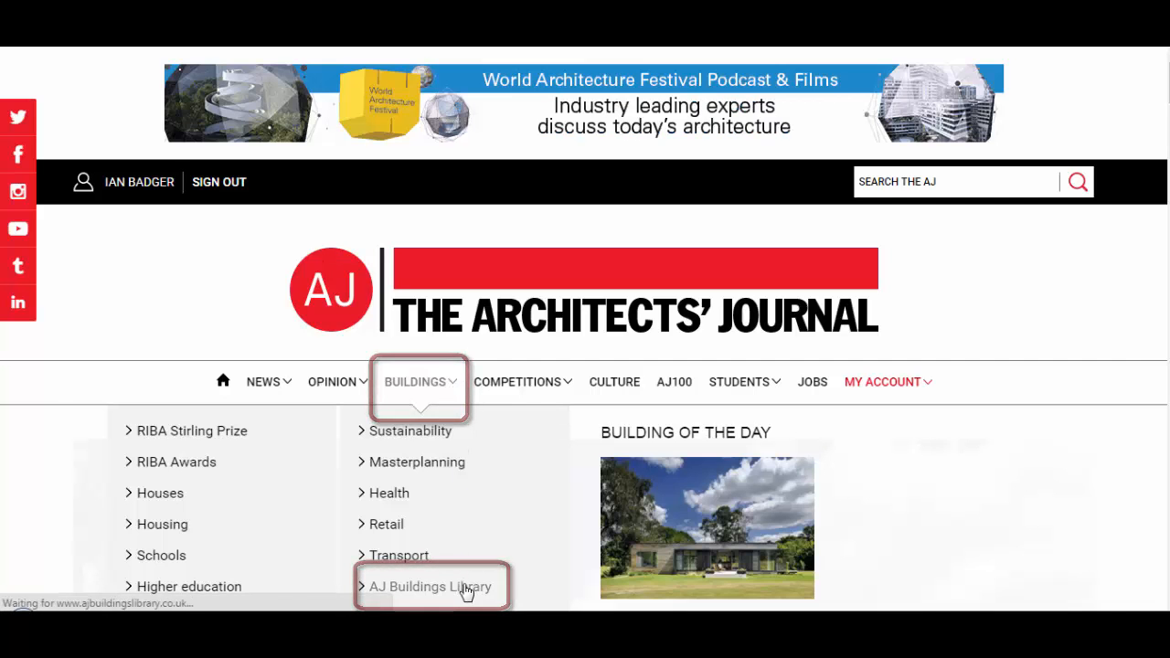
{"action": "left_click", "coordinate": [430, 585]}
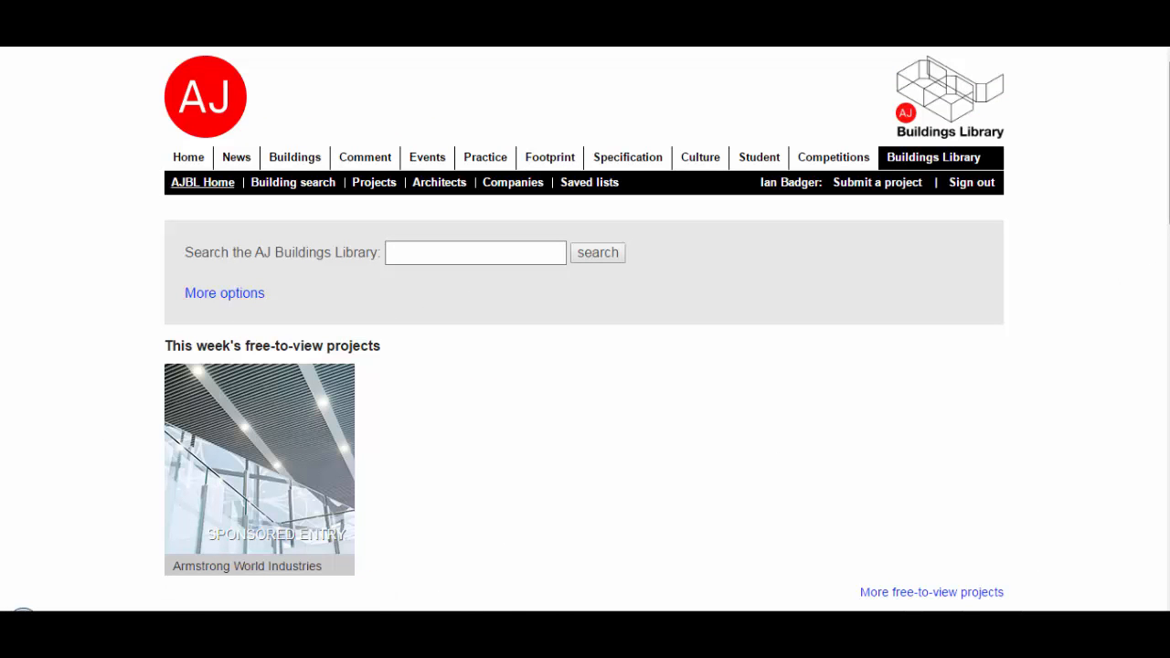
- Browse the free-to-view and recently added projects, then return to the databases list
{"action": "scroll", "scroll_direction": "down", "scroll_amount": 3}
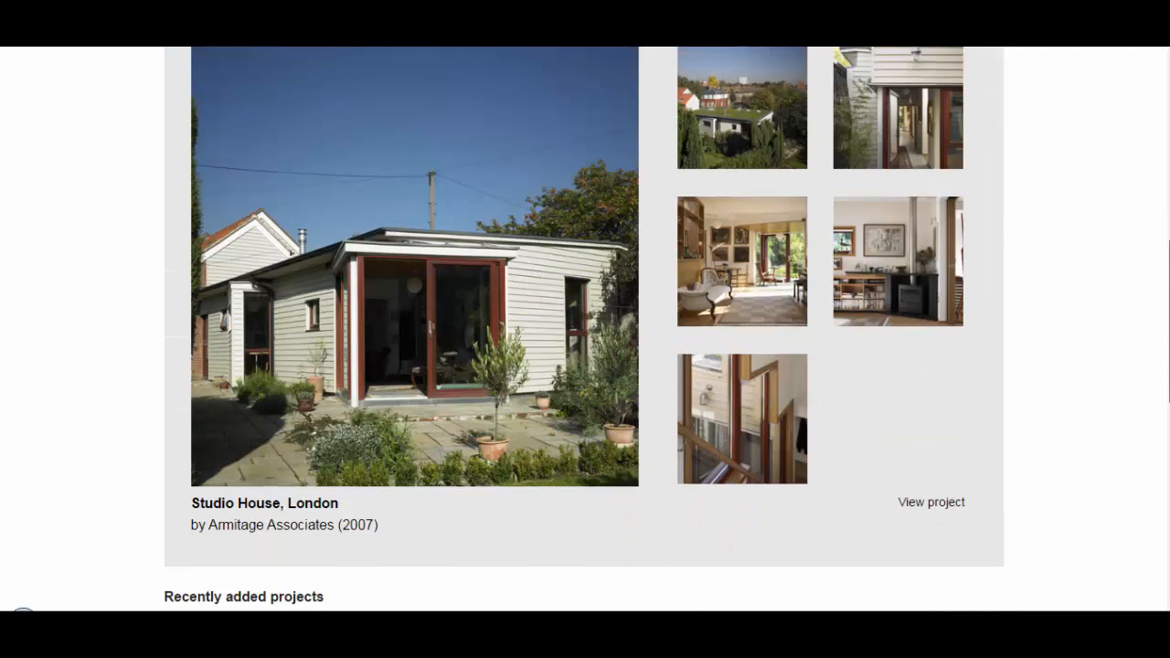
{"action": "scroll", "scroll_direction": "down", "scroll_amount": 3}
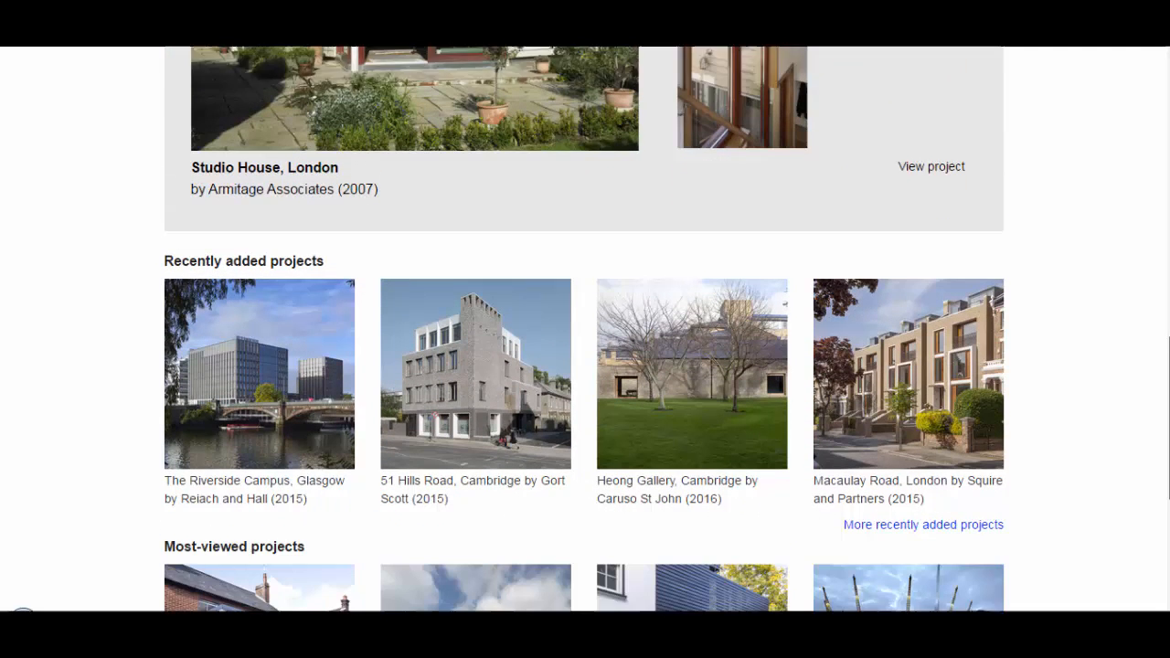
{"action": "scroll", "scroll_direction": "down", "scroll_amount": 3}
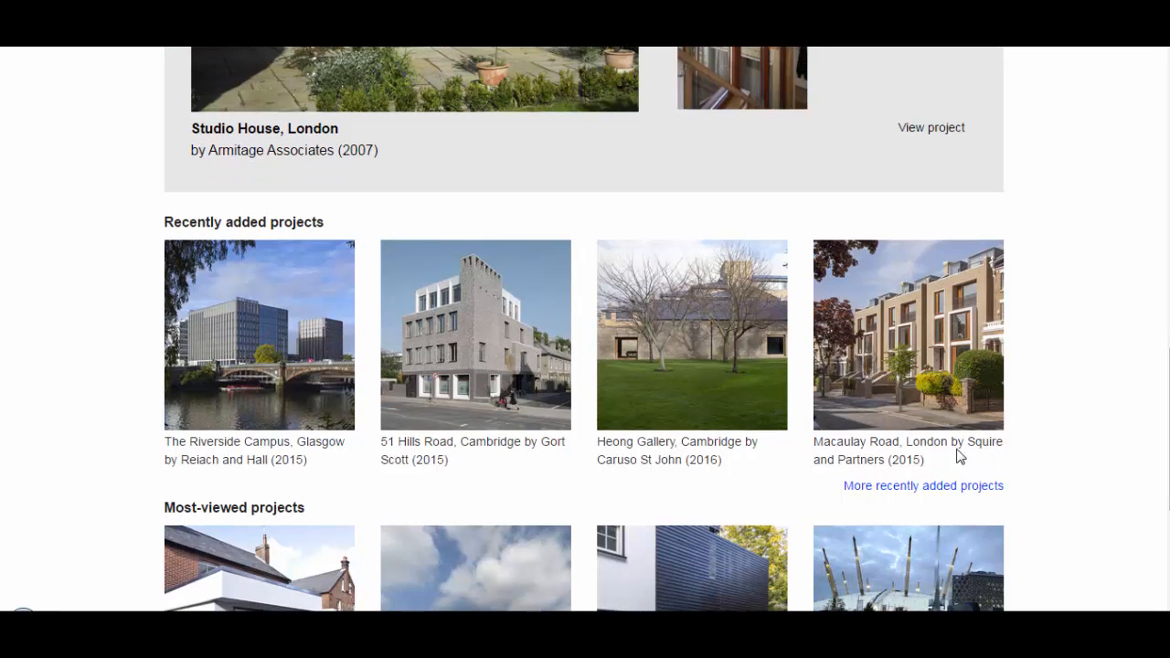
{"action": "left_click", "coordinate": [909, 335]}
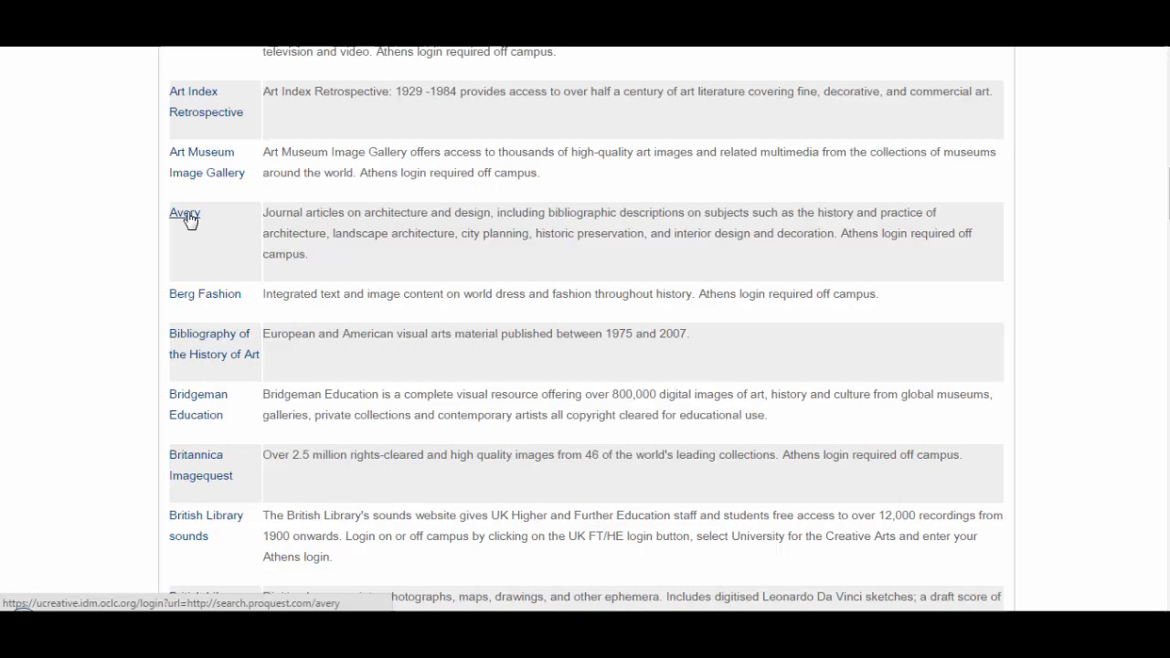
- Search Avery for 'case study houses' and check UCA holdings for the first article
{"action": "left_click", "coordinate": [185, 212]}
{"action": "type", "text": "case study"}
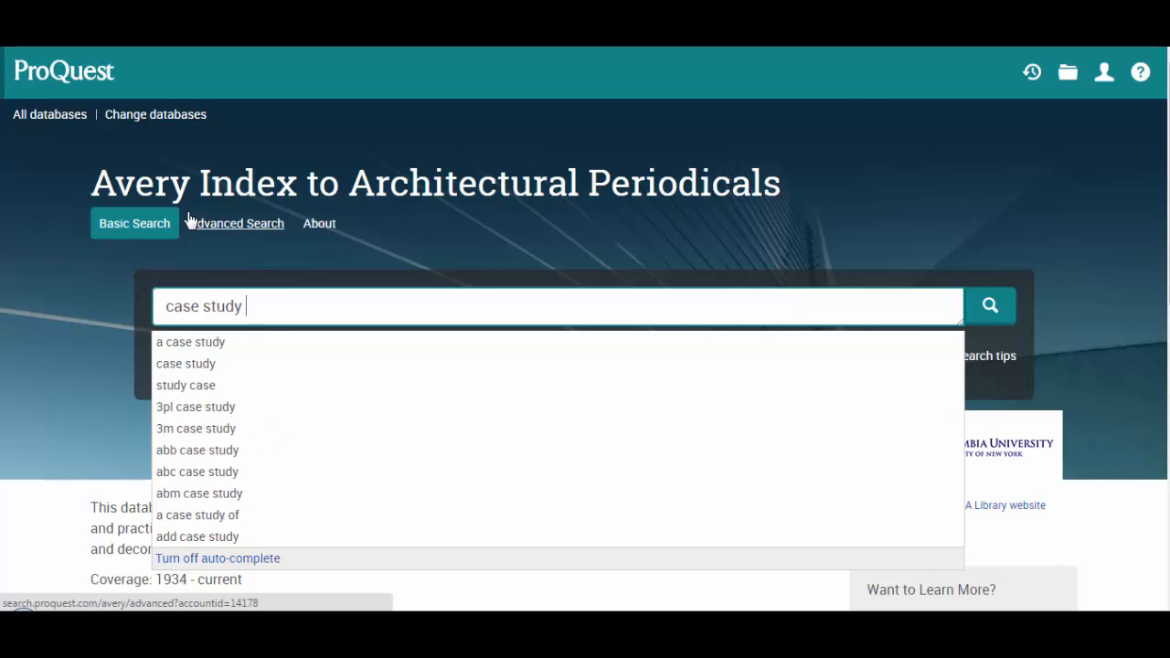
{"action": "type", "text": "houses"}
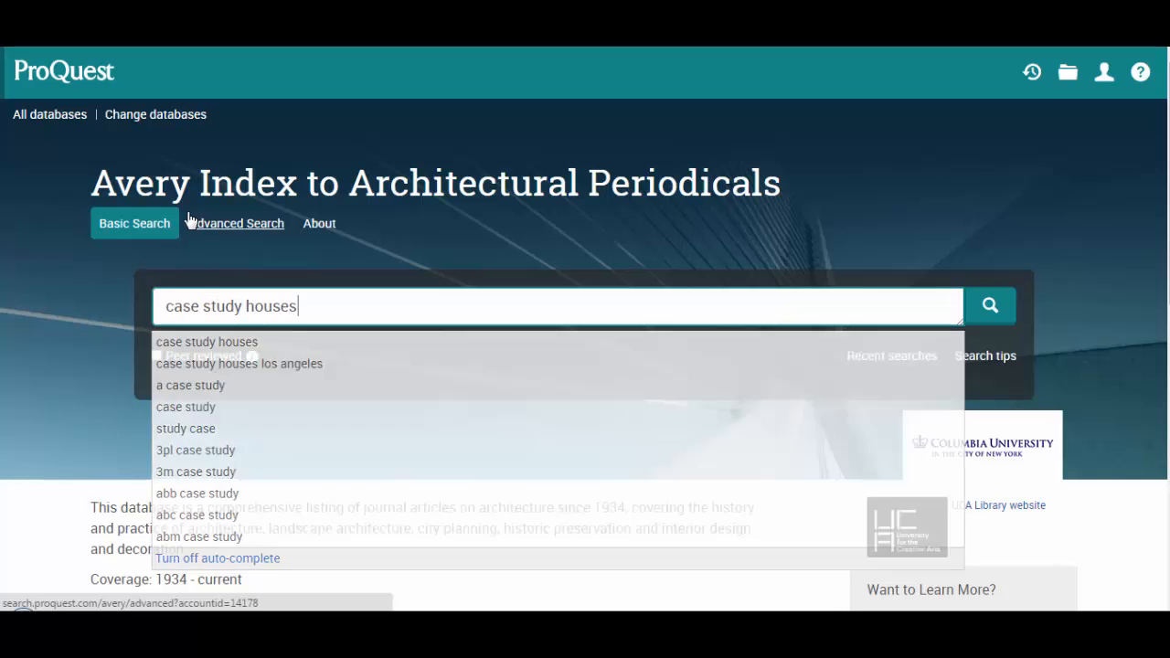
{"action": "left_click", "coordinate": [989, 305]}
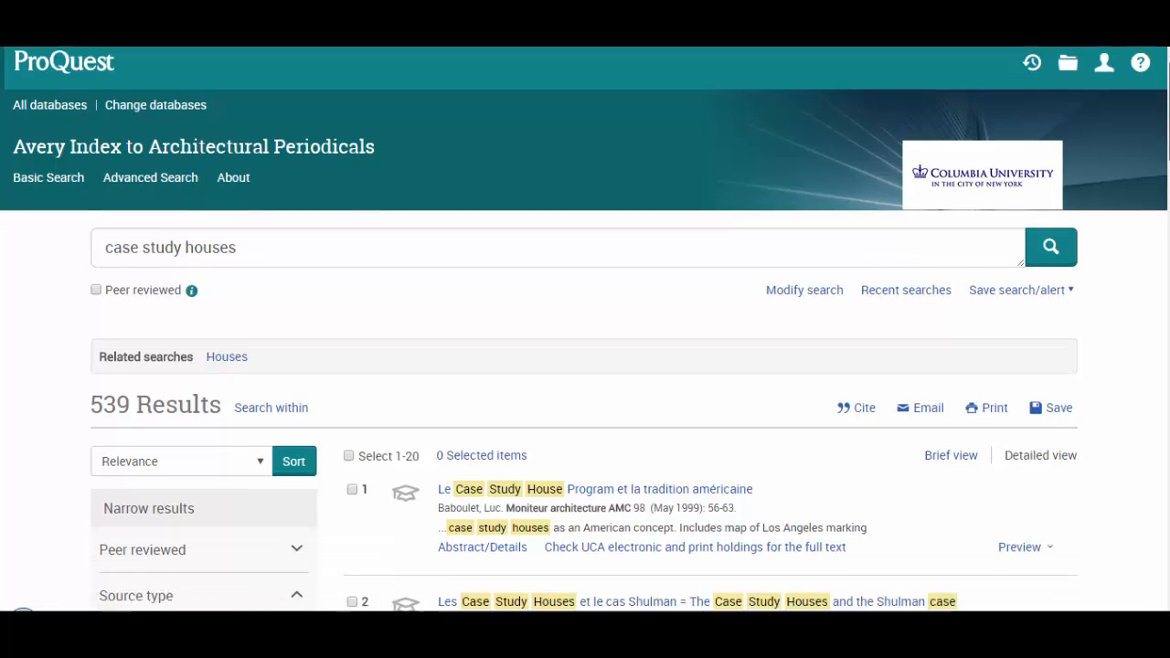
{"action": "scroll", "scroll_direction": "down", "scroll_amount": 3}
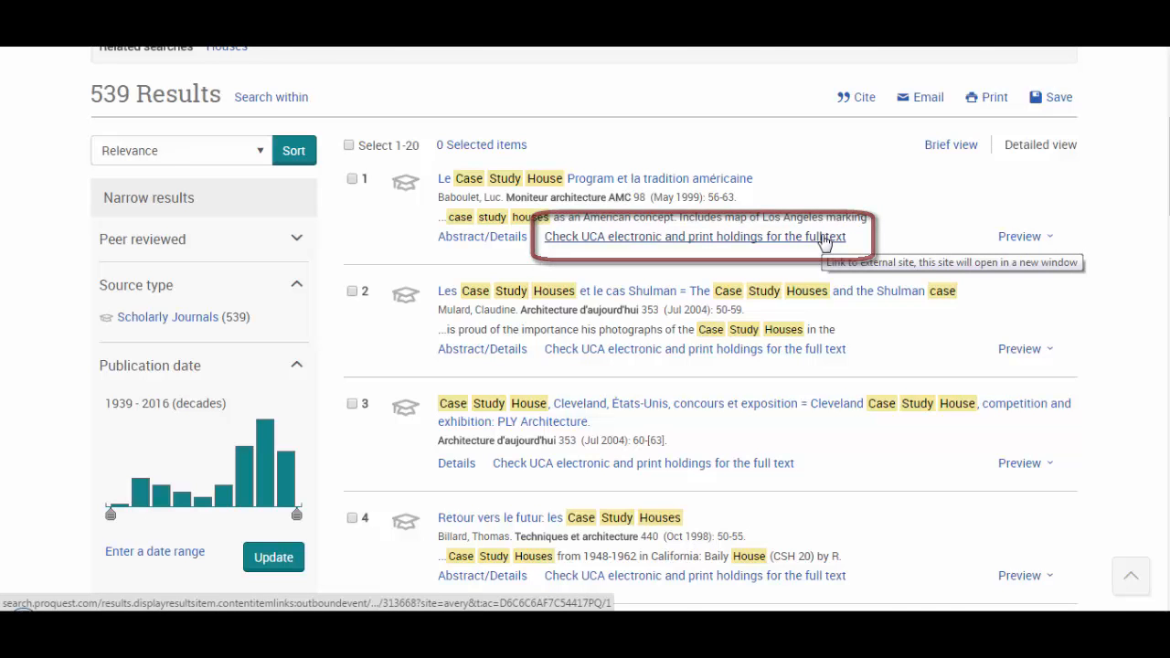
{"action": "left_click", "coordinate": [695, 236]}
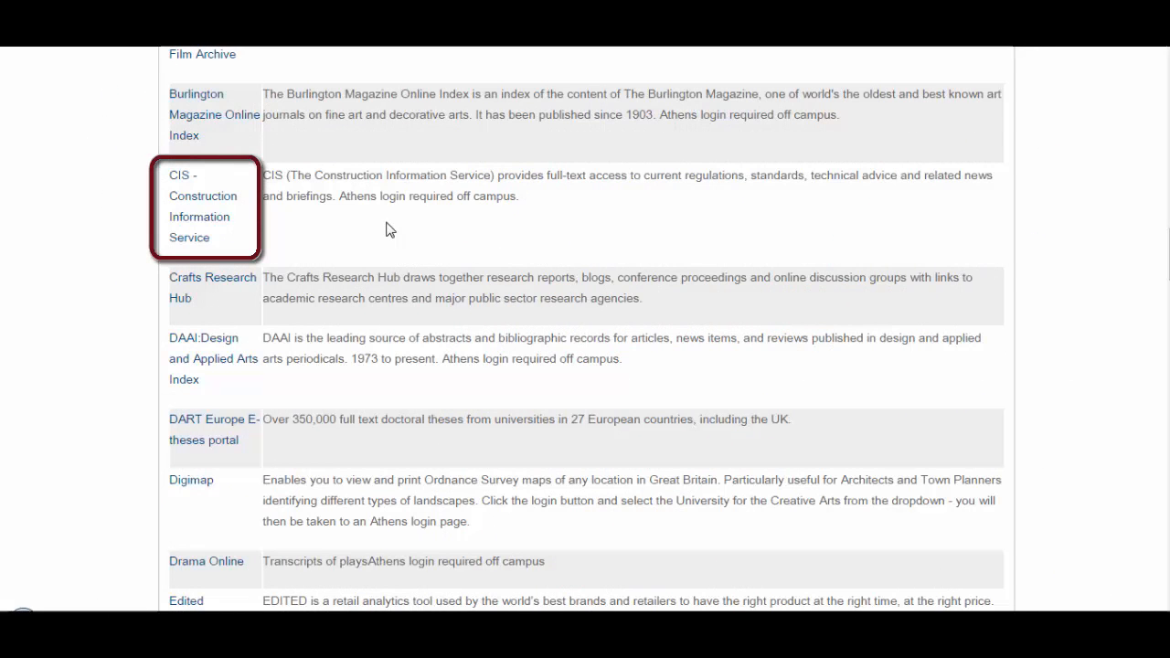
{"action": "mouse_move", "coordinate": [210, 216]}
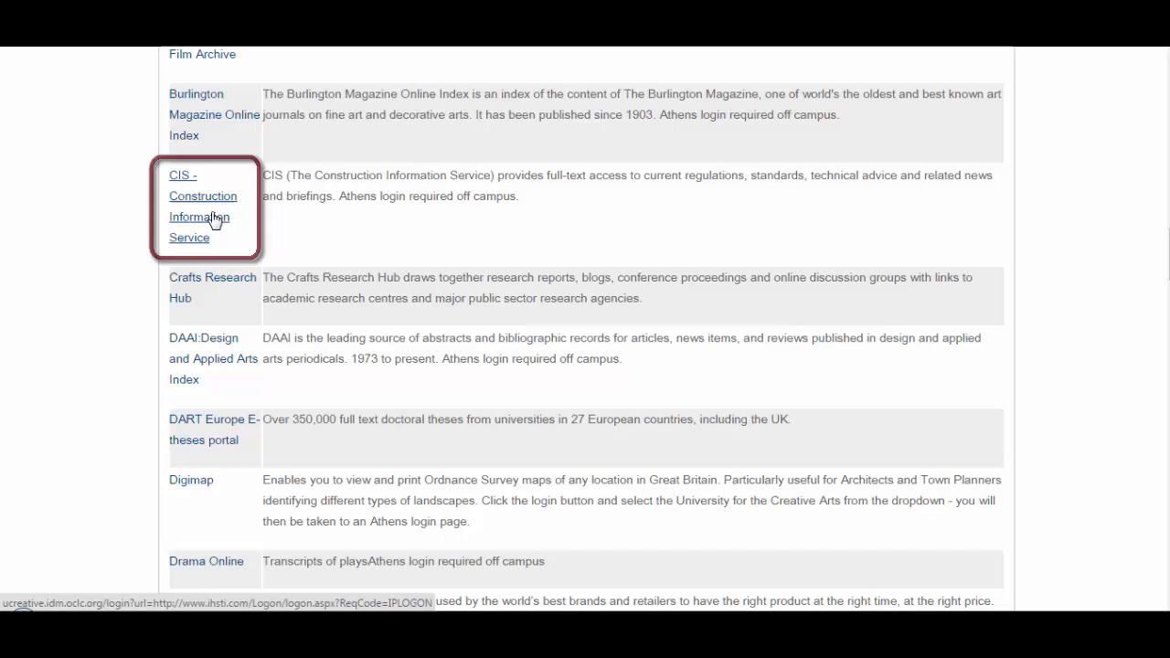
- Search CIS for 'riba job book', view the RIBA job book 9th edition record, and go back
{"action": "left_click", "coordinate": [201, 205]}
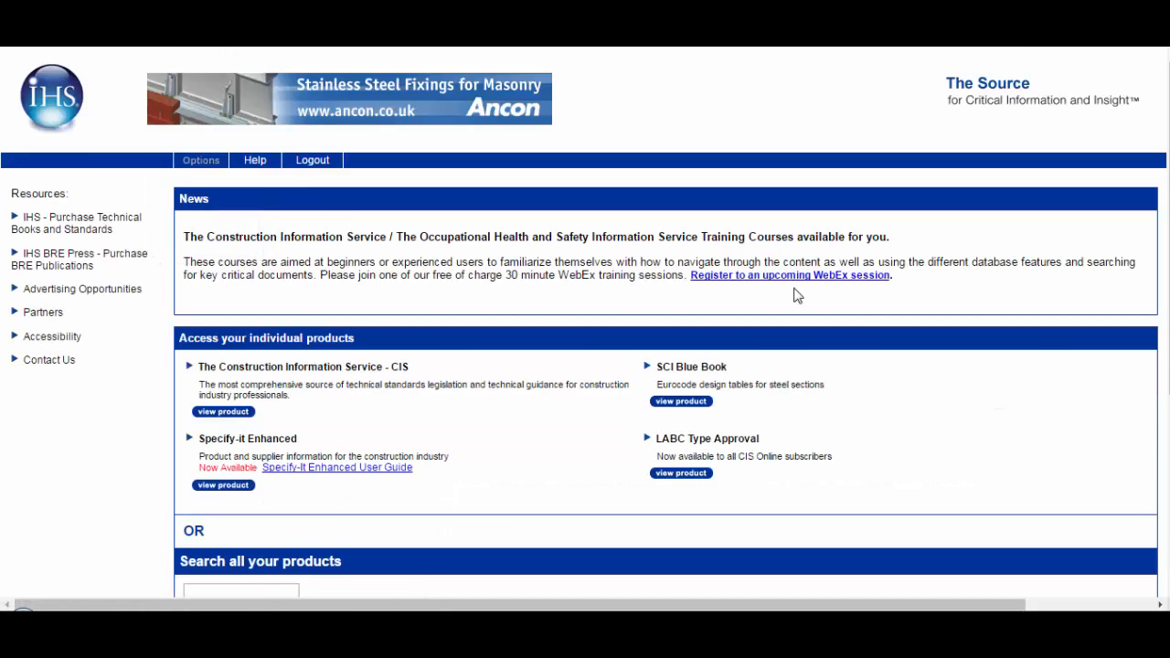
{"action": "scroll", "scroll_direction": "down", "scroll_amount": 3}
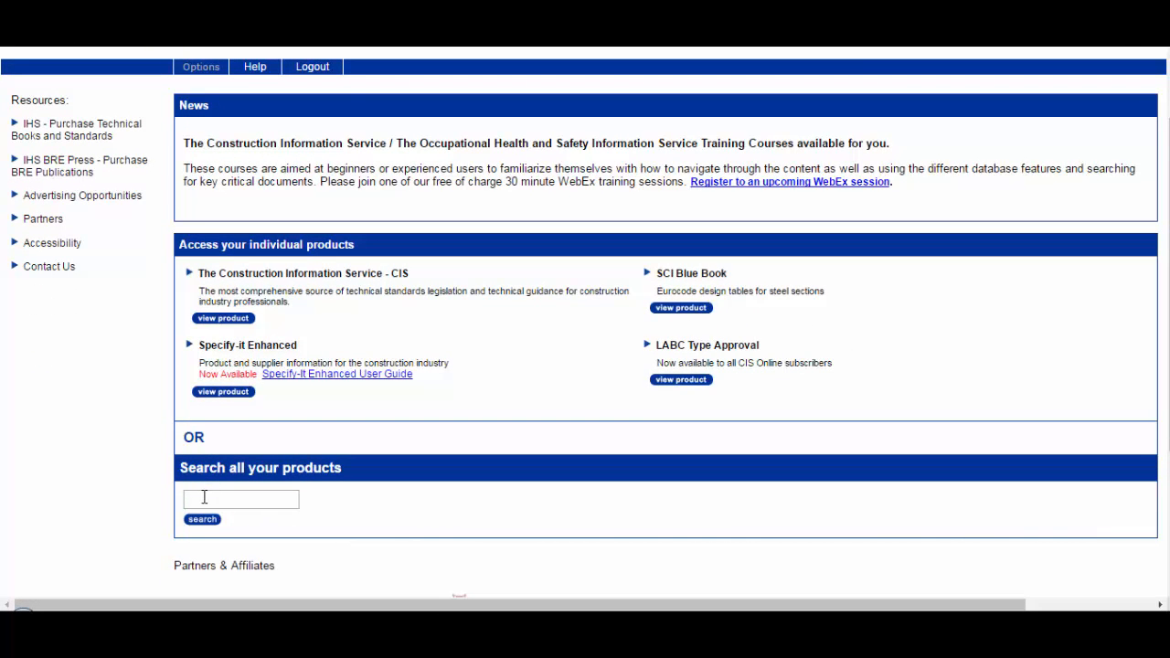
{"action": "type", "text": "riba job book"}
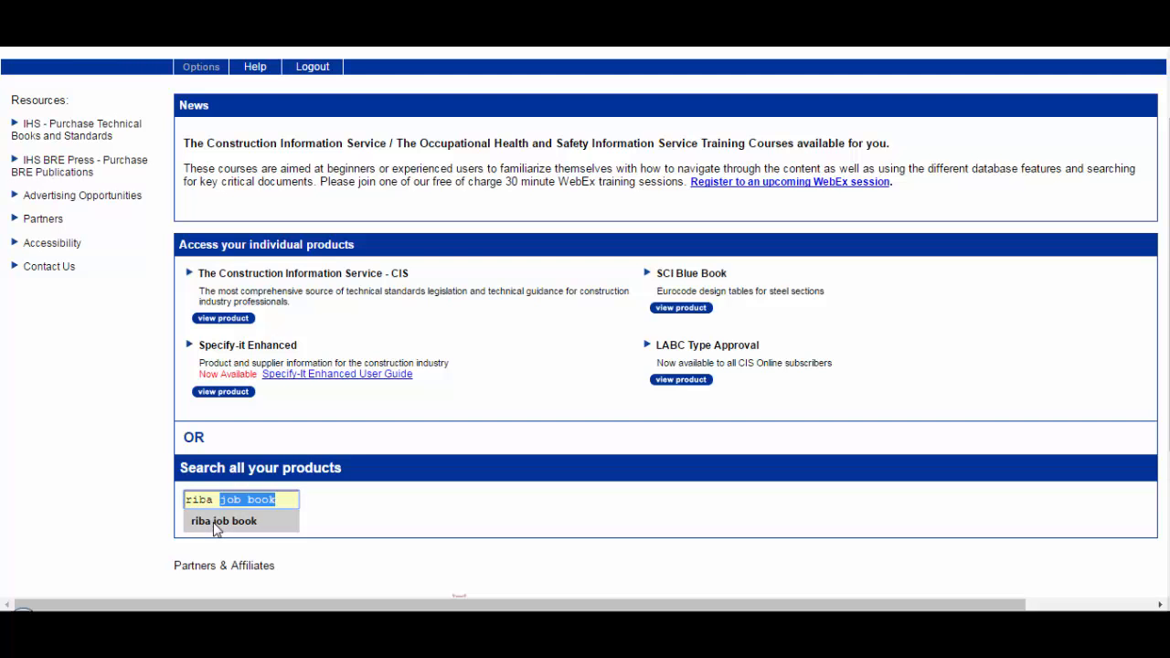
{"action": "left_click", "coordinate": [224, 520]}
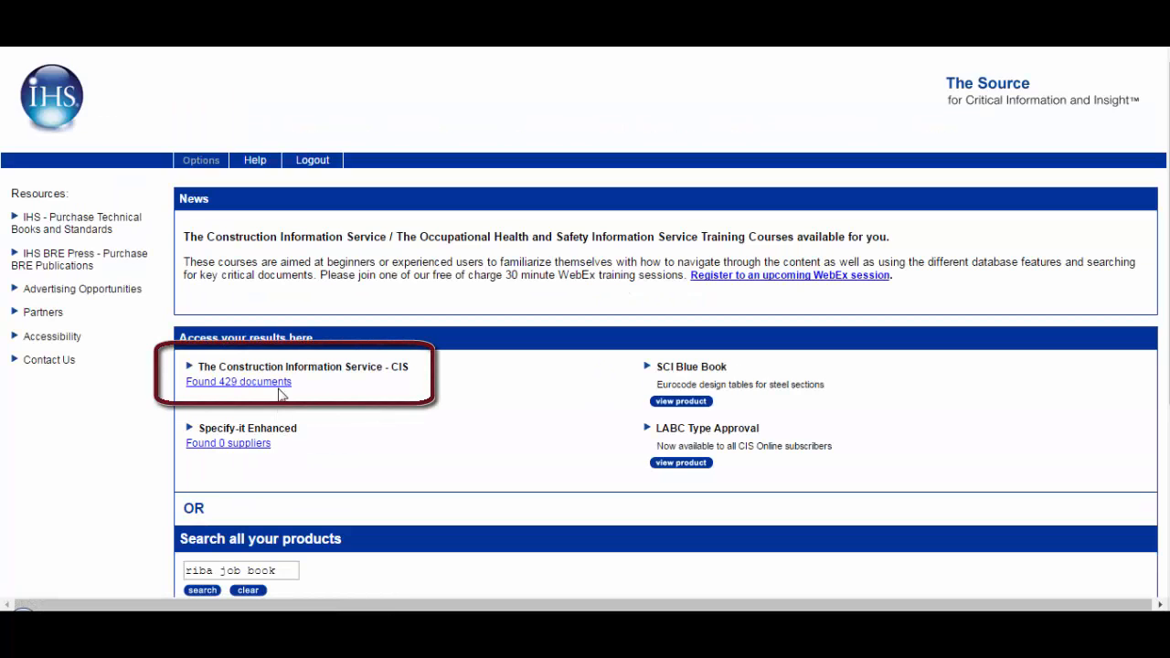
{"action": "left_click", "coordinate": [237, 382]}
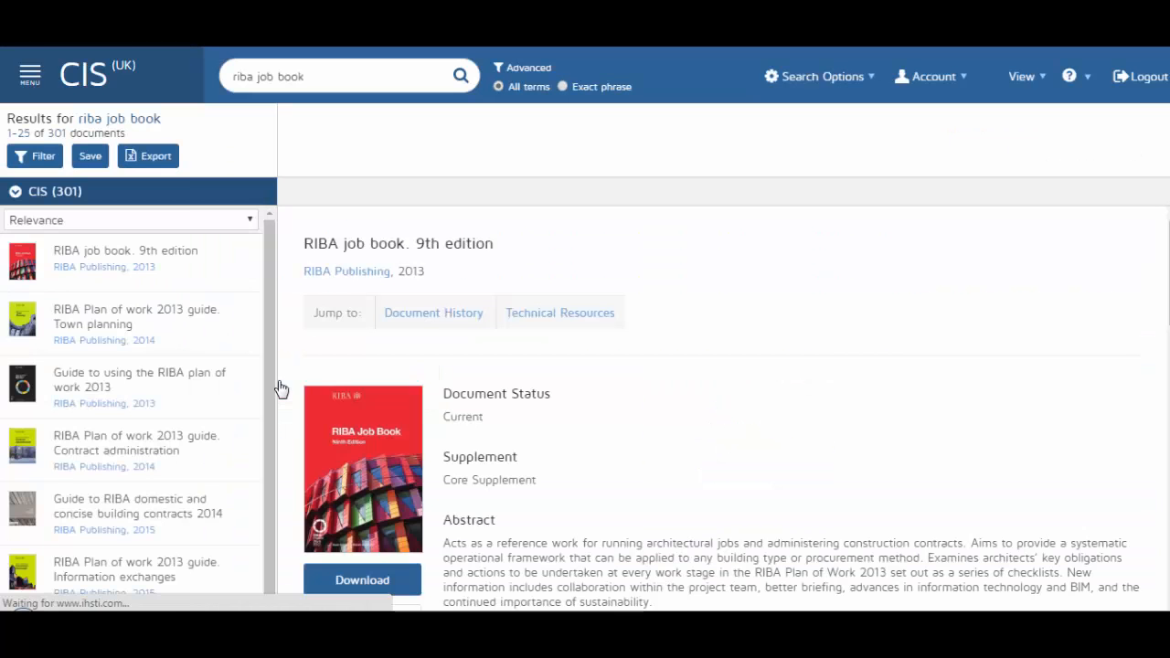
{"action": "left_click", "coordinate": [29, 73]}
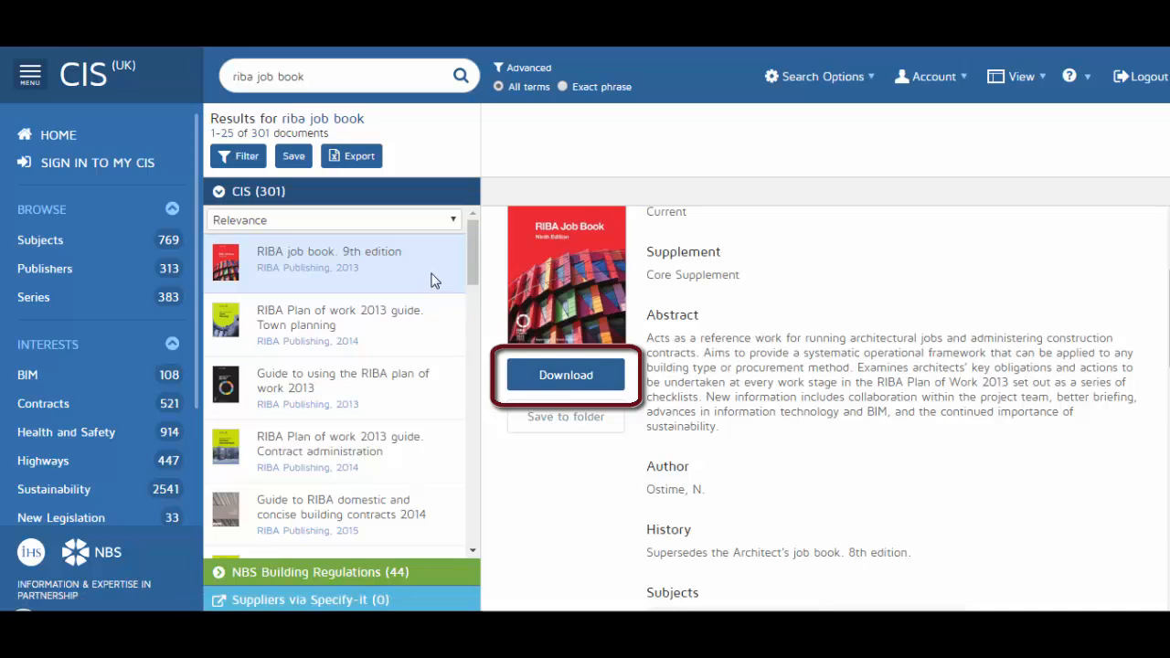
{"action": "mouse_move", "coordinate": [464, 333]}
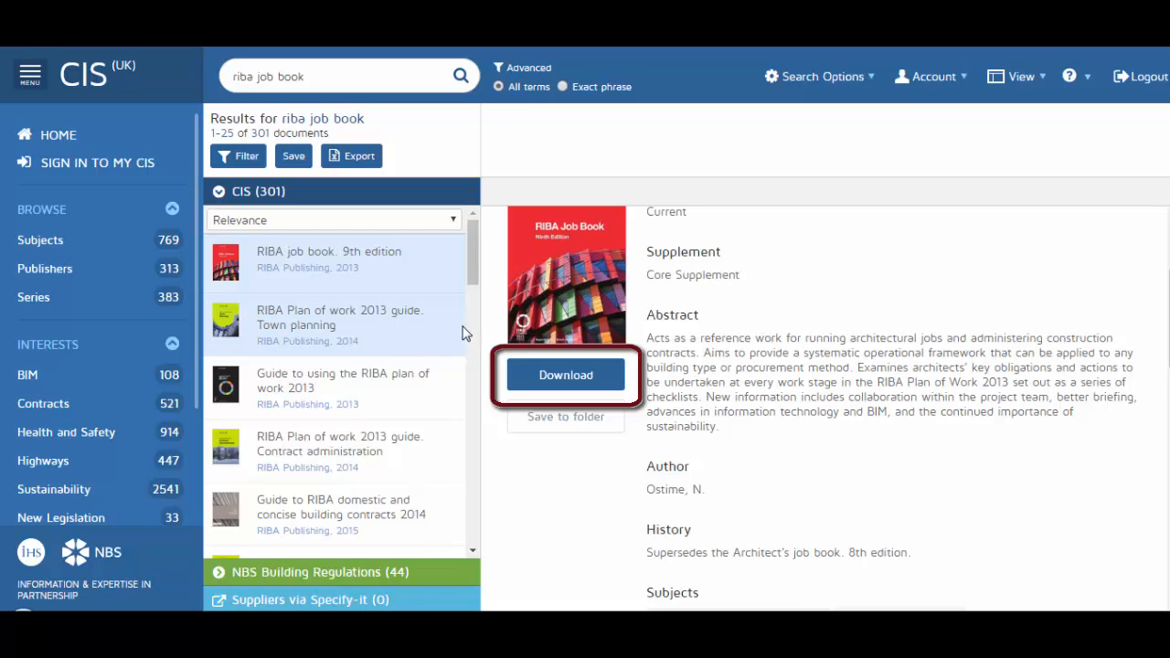
{"action": "mouse_move", "coordinate": [476, 295]}
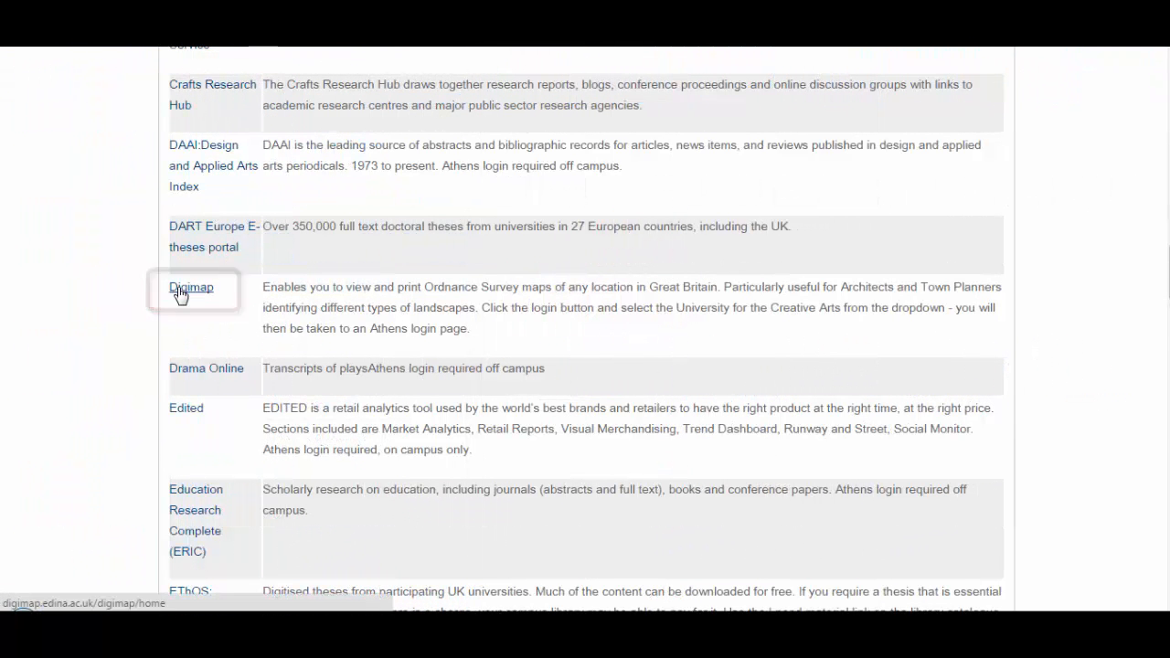
{"action": "left_click", "coordinate": [191, 287]}
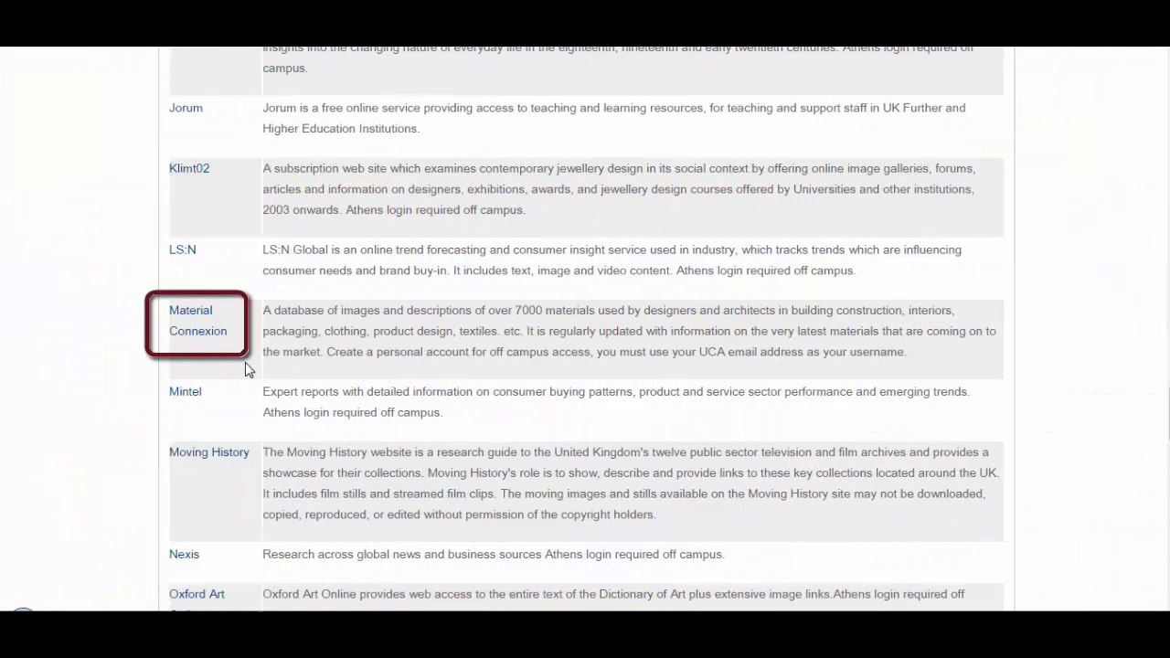
{"action": "mouse_move", "coordinate": [197, 320]}
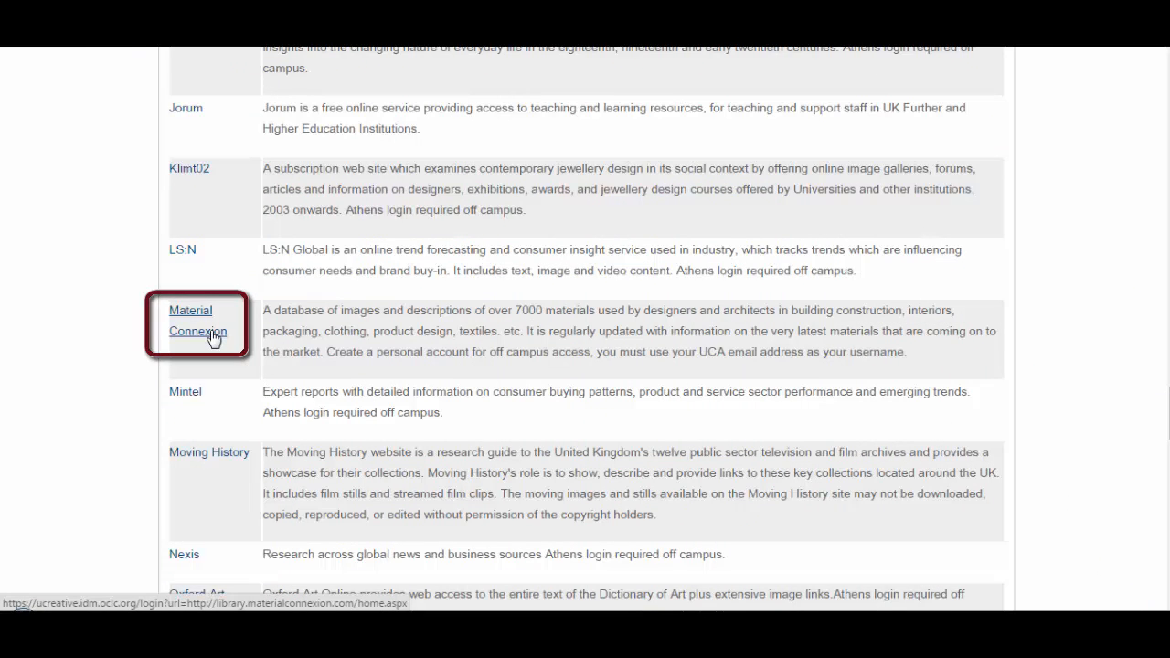
{"action": "left_click", "coordinate": [197, 320]}
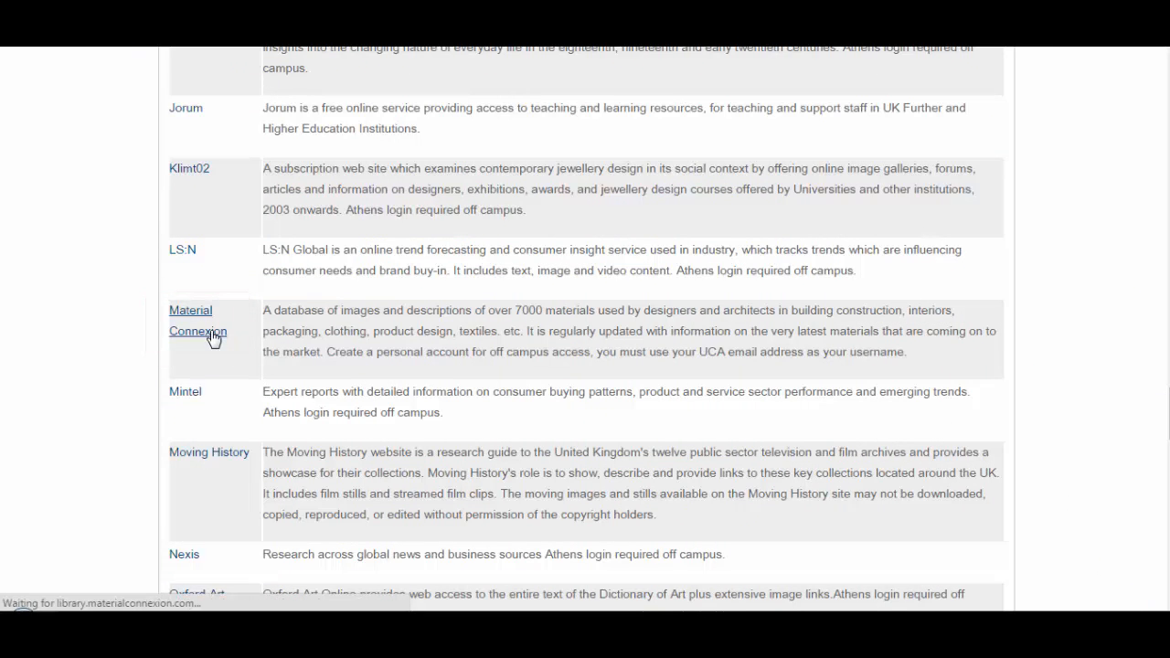
{"action": "left_click", "coordinate": [197, 320]}
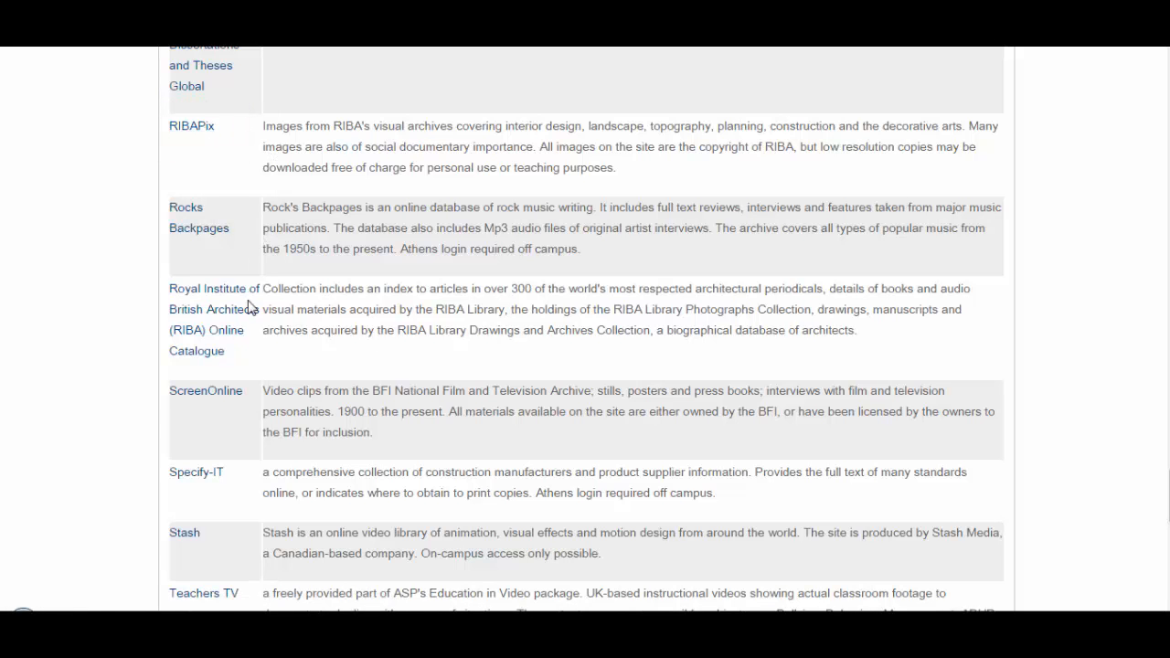
{"action": "mouse_move", "coordinate": [214, 318]}
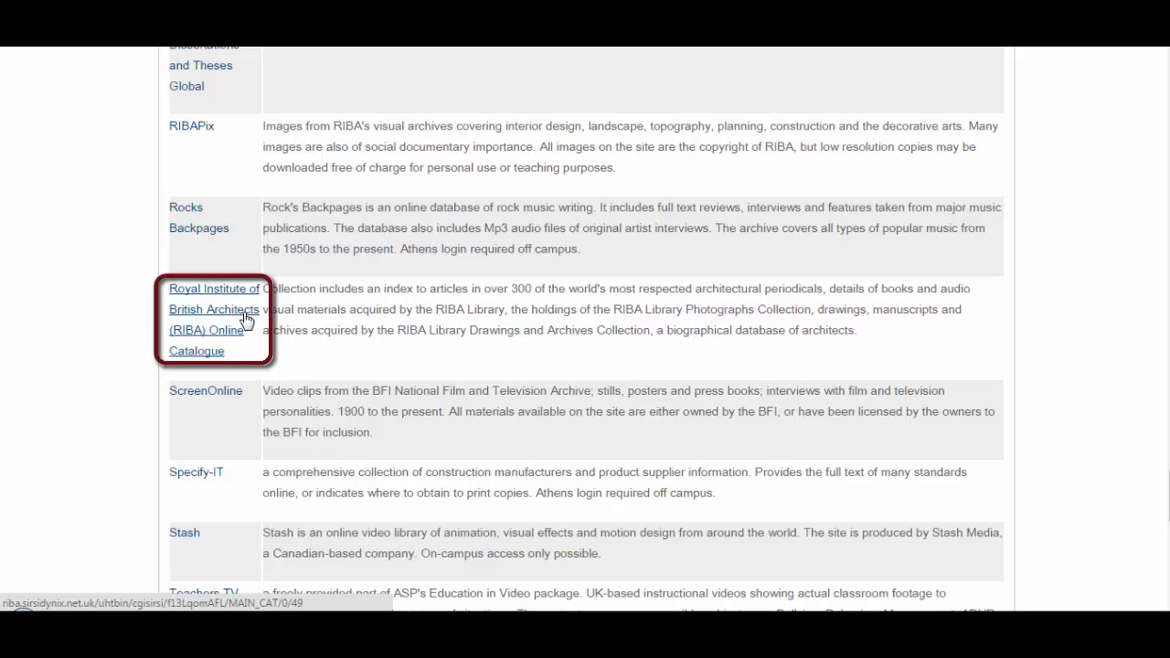
- Run a RIBA catalogue Quick Search for 'zaha hadid', listing 1,940 titles
{"action": "left_click", "coordinate": [214, 309]}
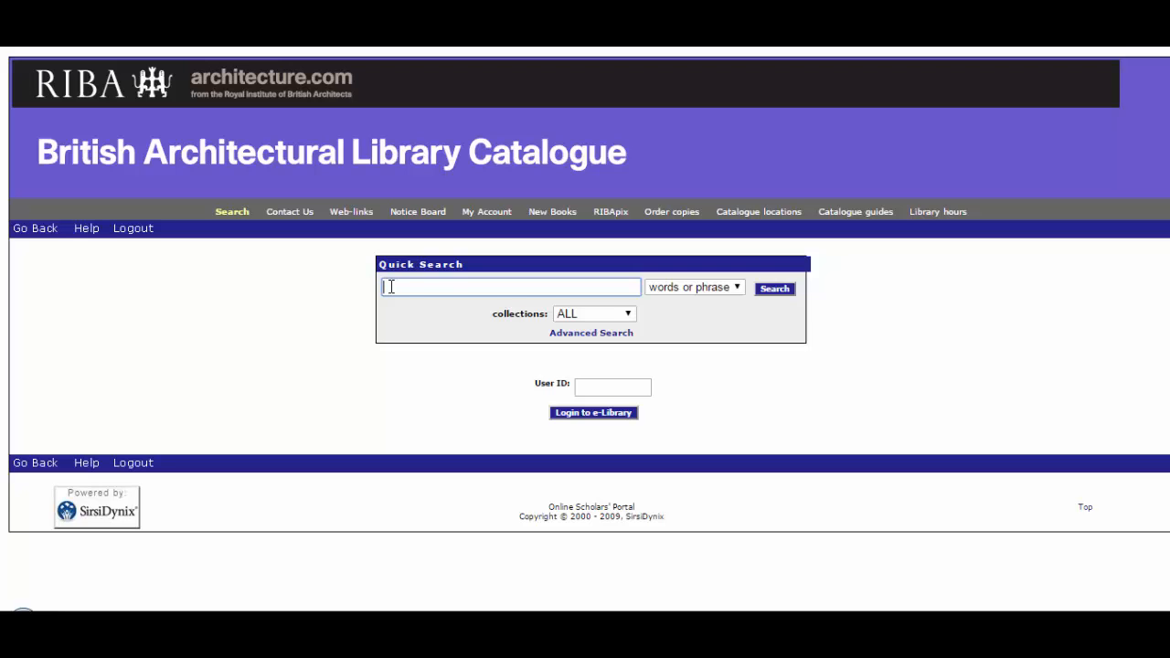
{"action": "type", "text": "zaha hadid"}
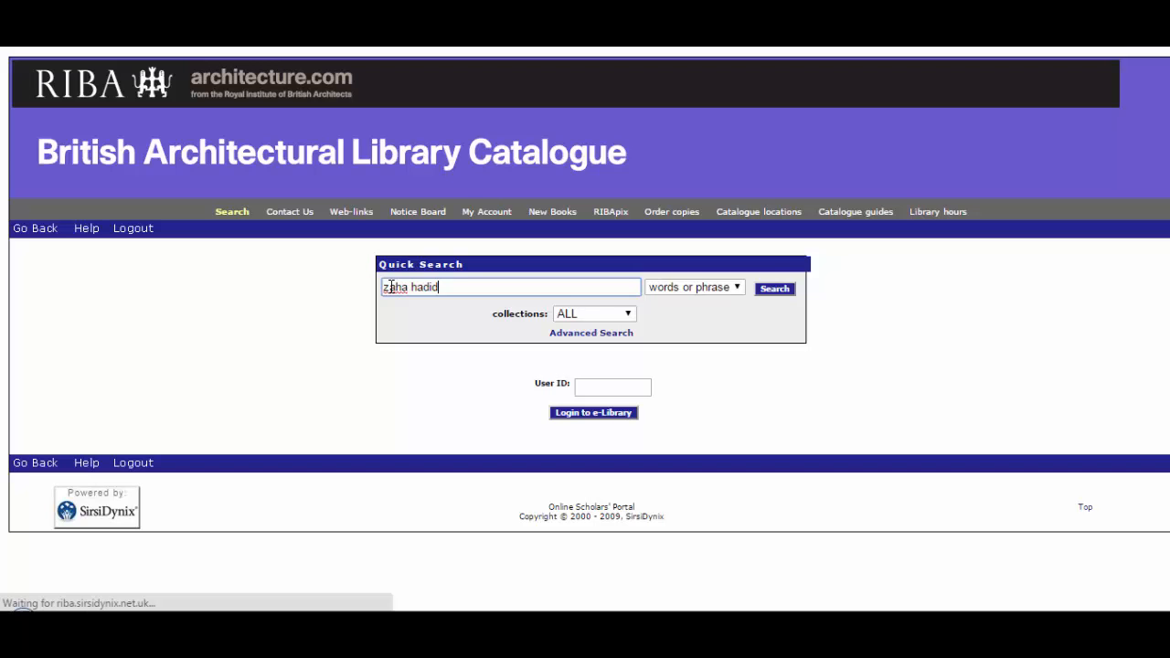
{"action": "left_click", "coordinate": [773, 289]}
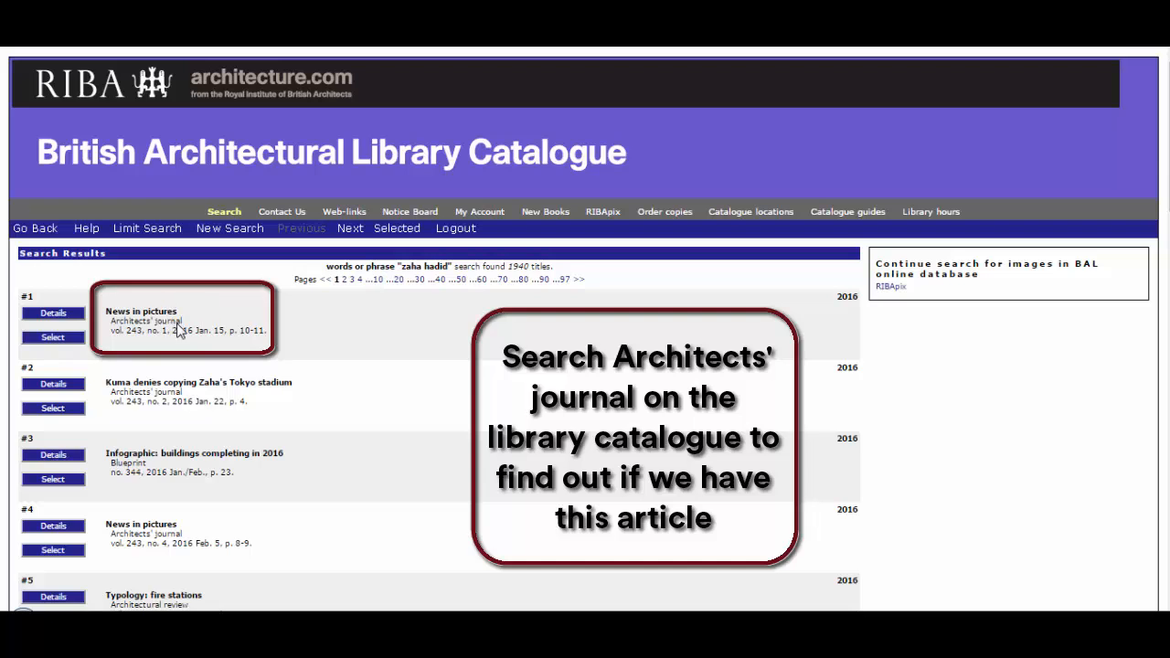
{"action": "mouse_move", "coordinate": [216, 472]}
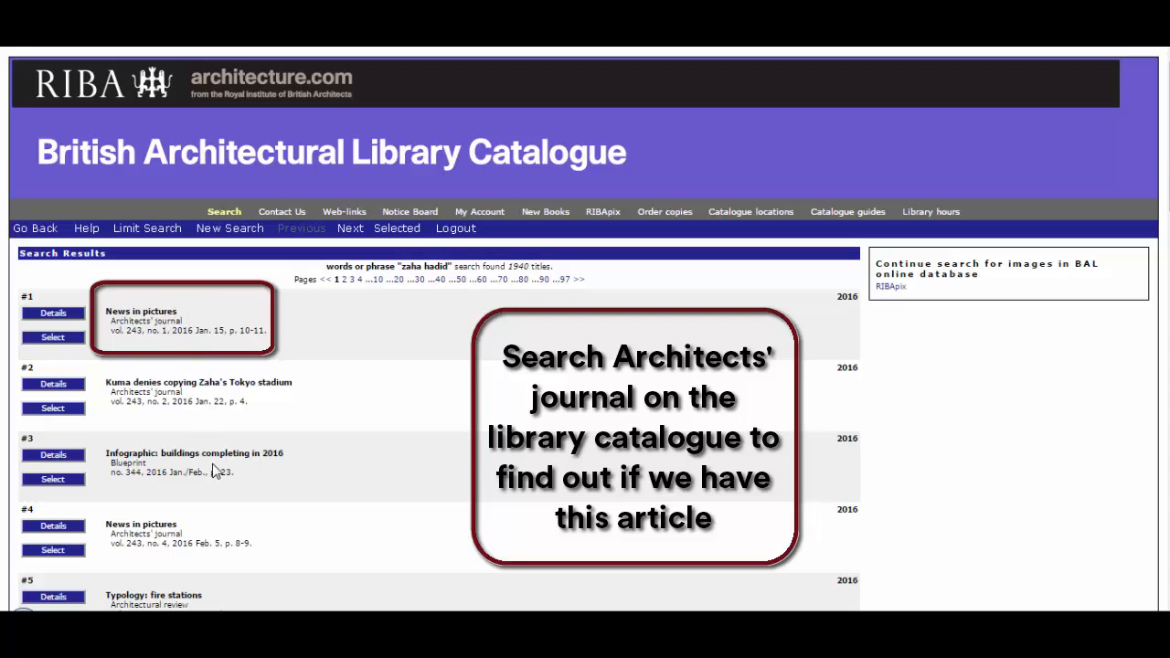
{"action": "mouse_move", "coordinate": [277, 463]}
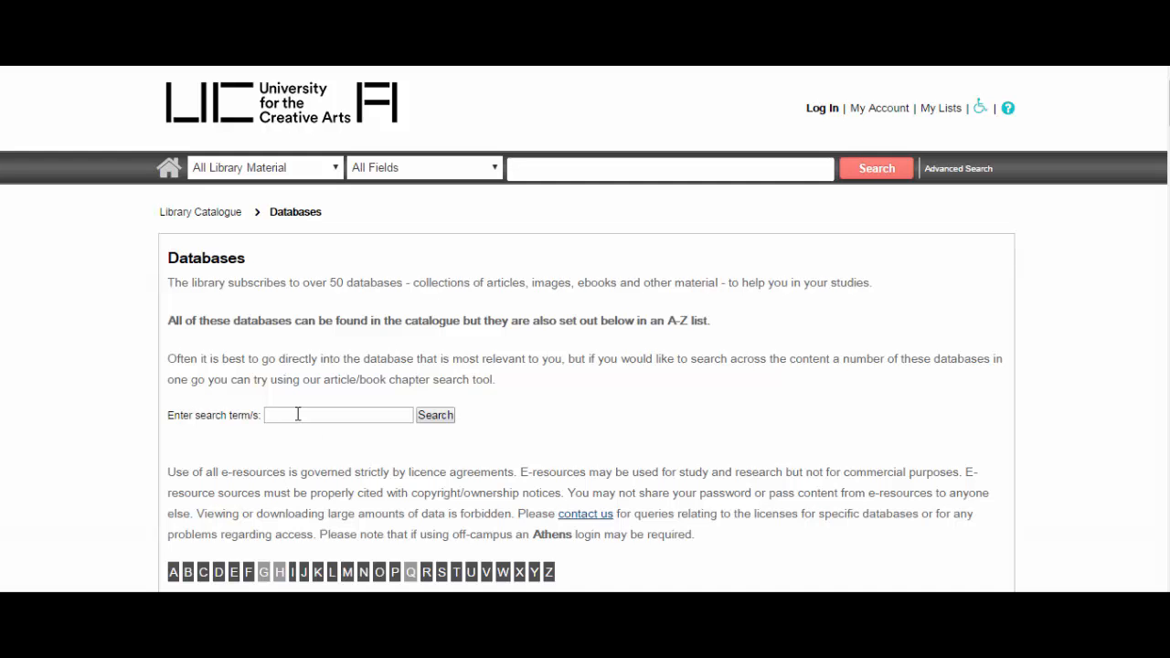
- Search articles and book chapters for 'bourriaud' and scroll through the 1,379 results
{"action": "type", "text": "bourriaud"}
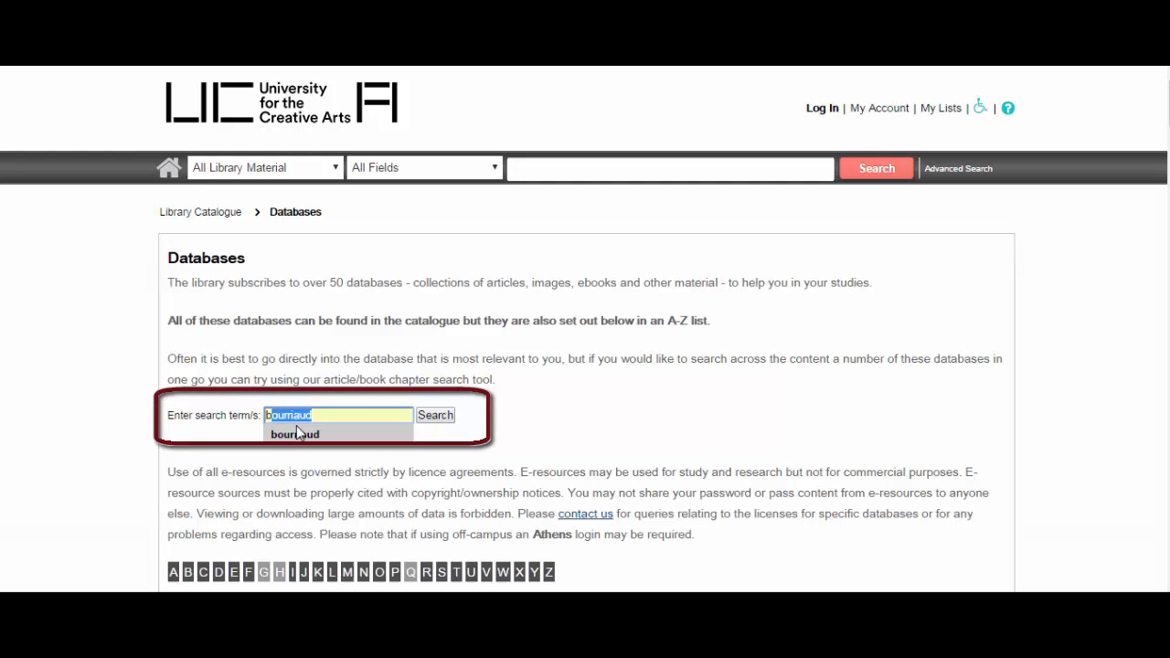
{"action": "left_click", "coordinate": [294, 433]}
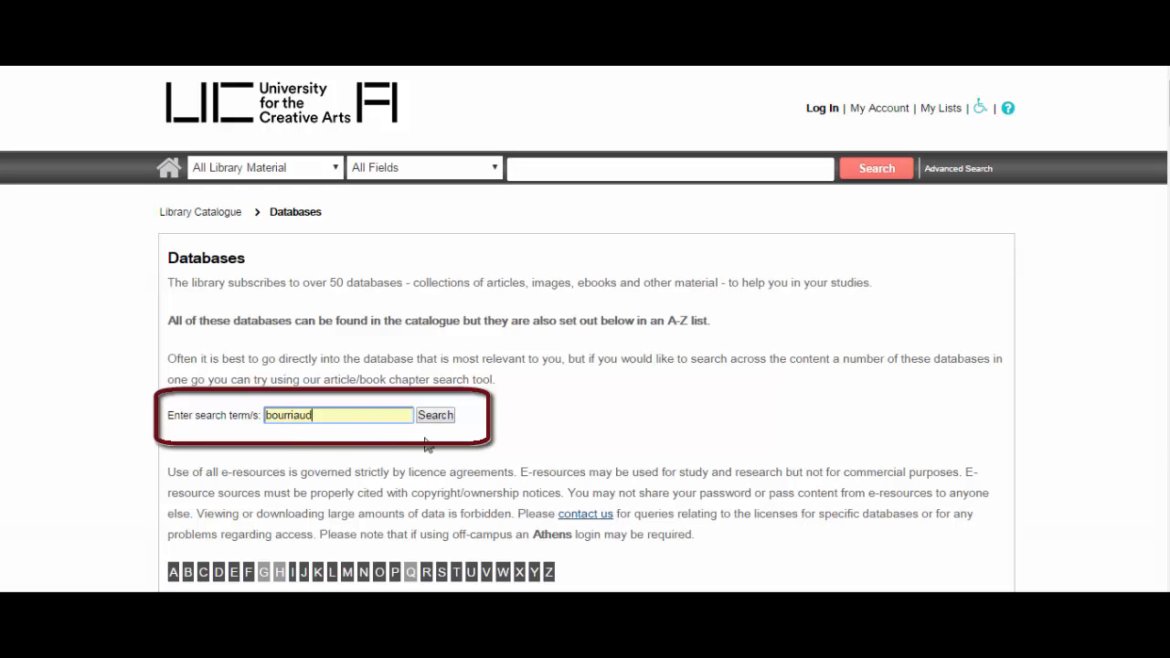
{"action": "left_click", "coordinate": [435, 415]}
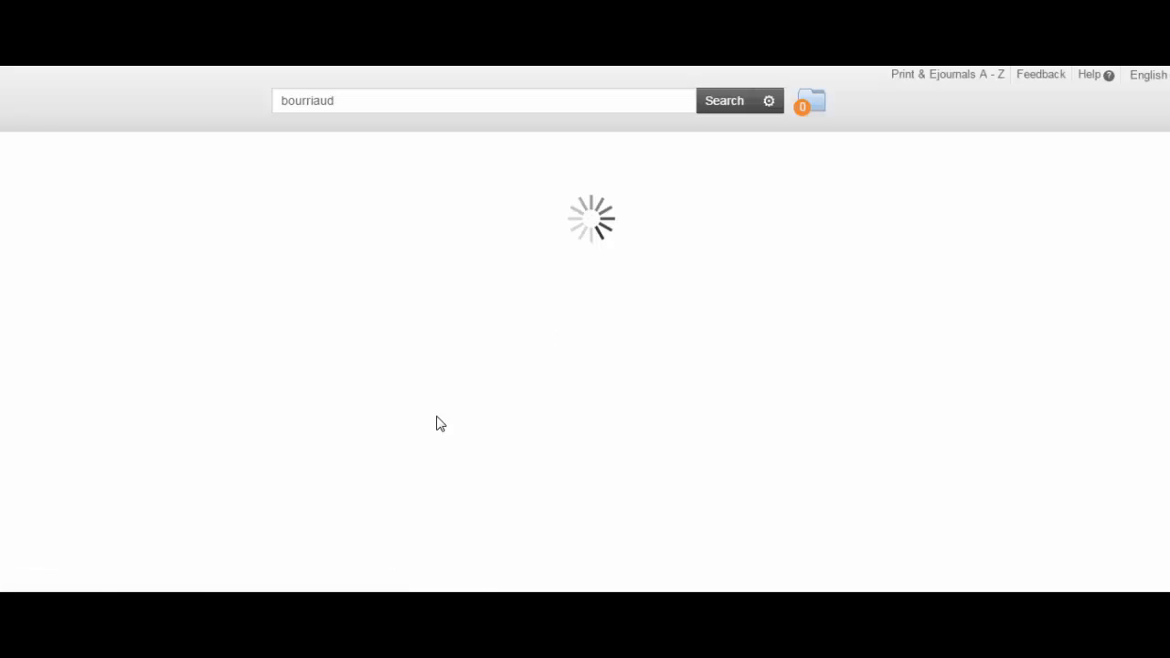
{"action": "left_click", "coordinate": [724, 101]}
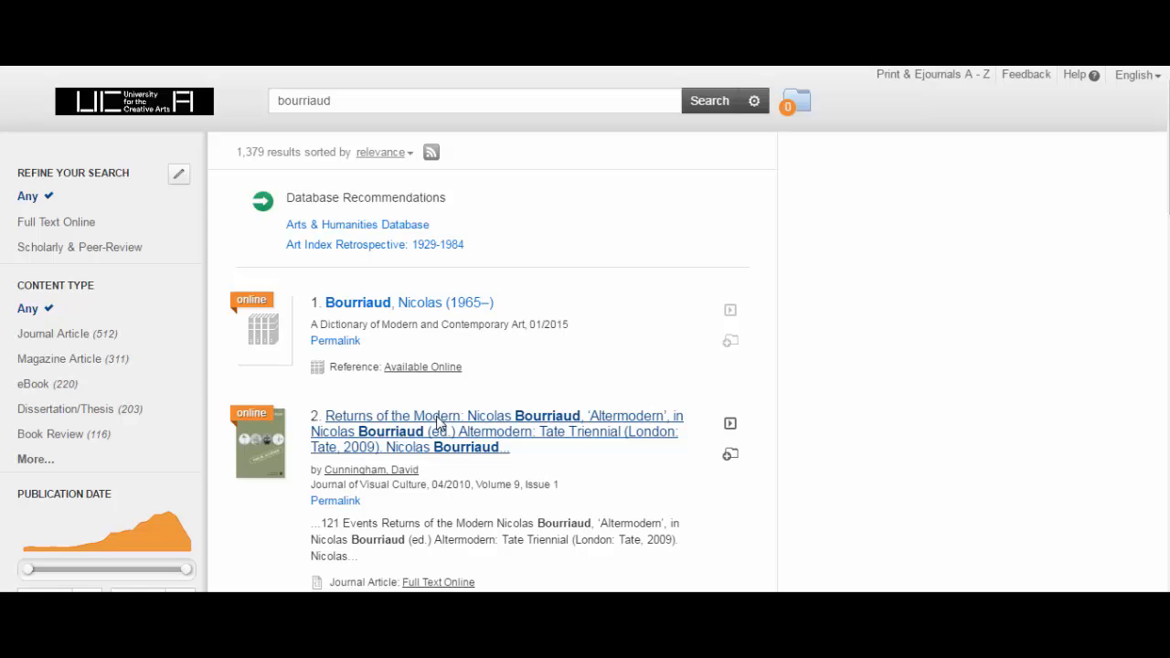
{"action": "mouse_move", "coordinate": [714, 405]}
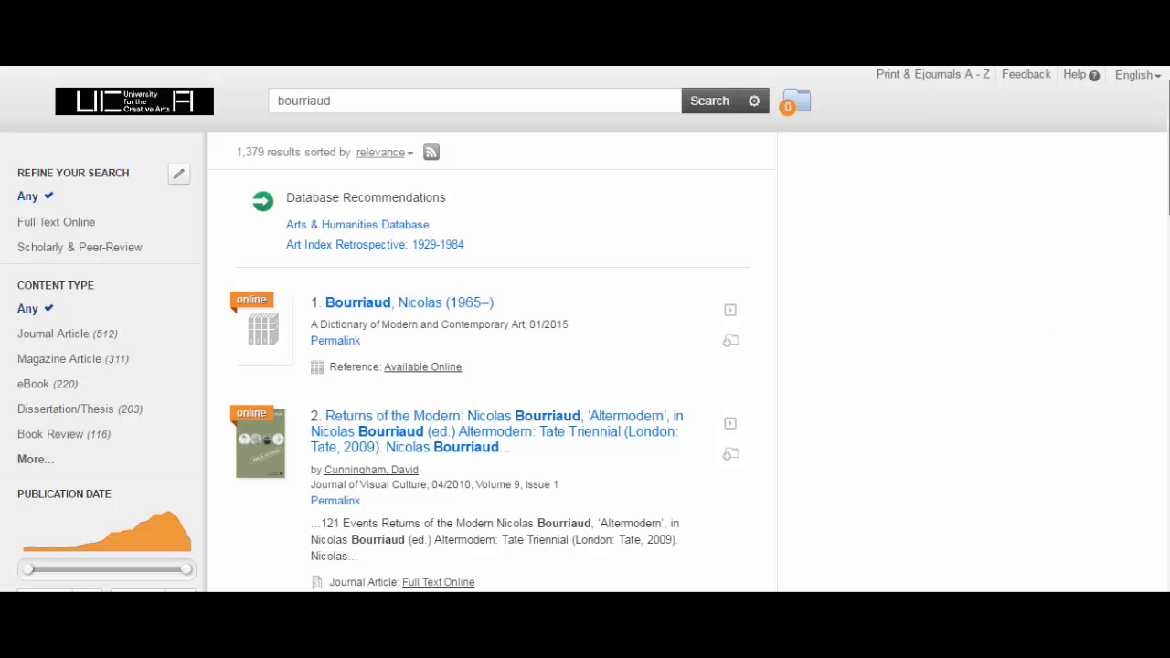
{"action": "scroll", "scroll_direction": "down", "scroll_amount": 3}
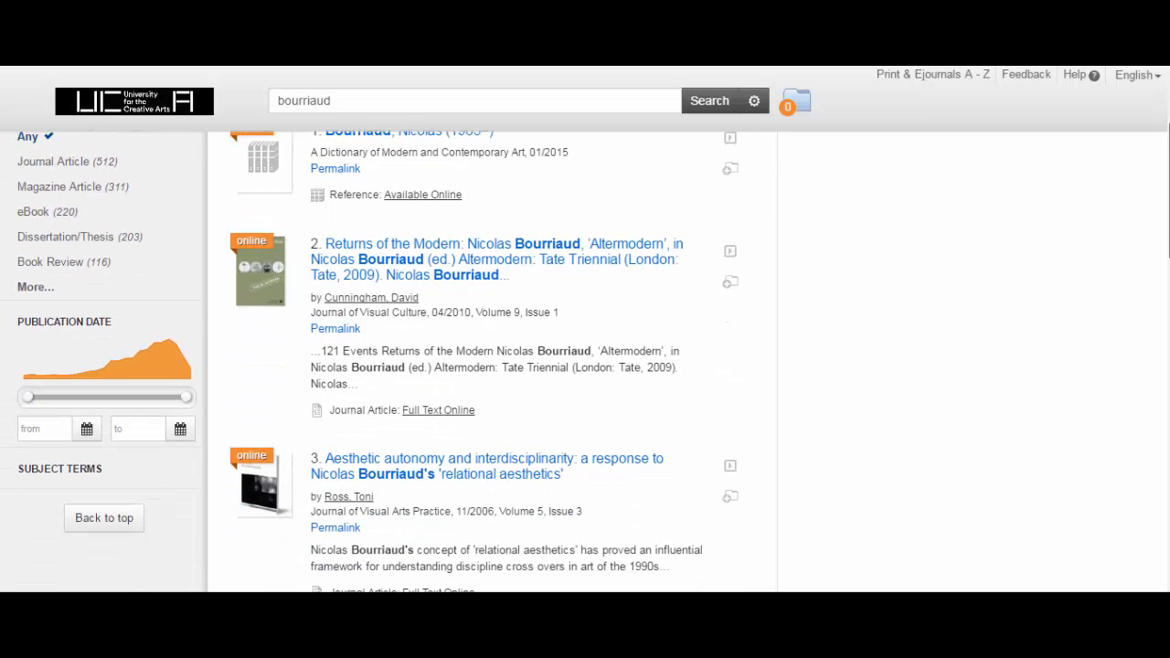
{"action": "scroll", "scroll_direction": "down", "scroll_amount": 3}
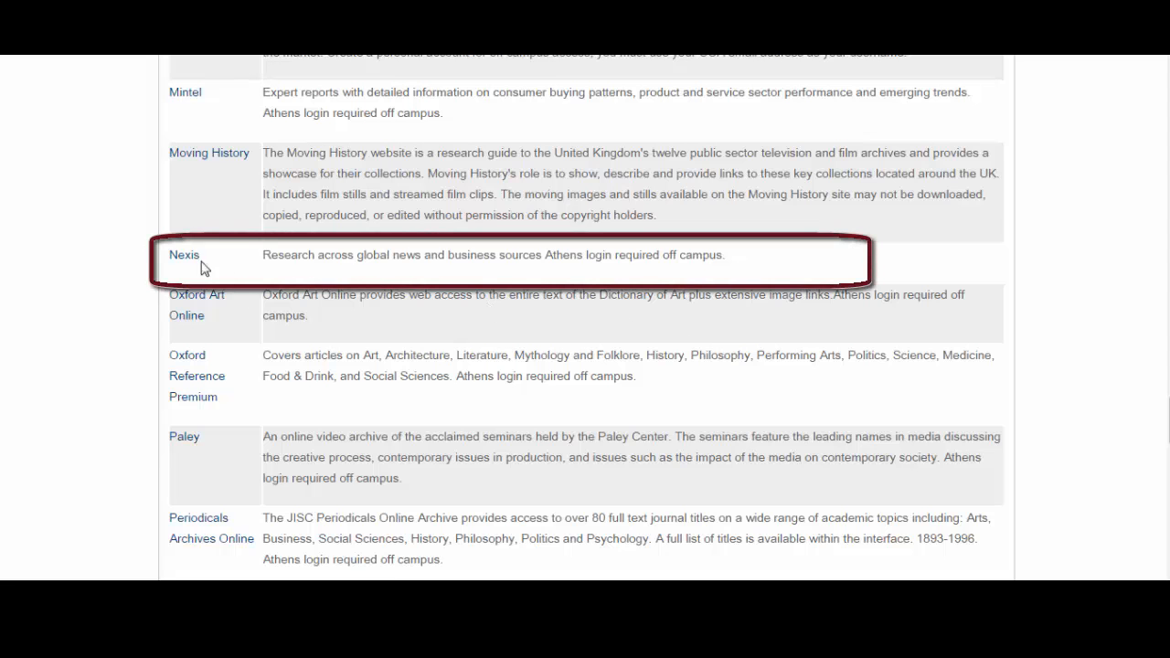
{"action": "mouse_move", "coordinate": [185, 260]}
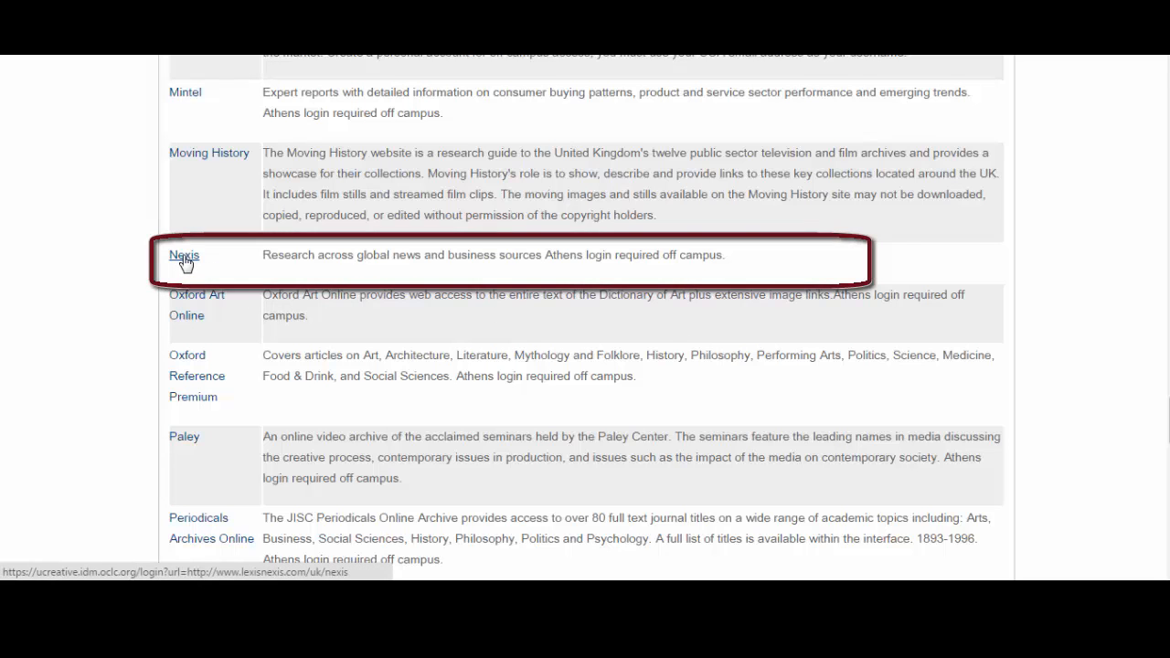
- Search Nexis News for 'brexit' from the A–Z database list, returning 1,171 results
{"action": "left_click", "coordinate": [183, 256]}
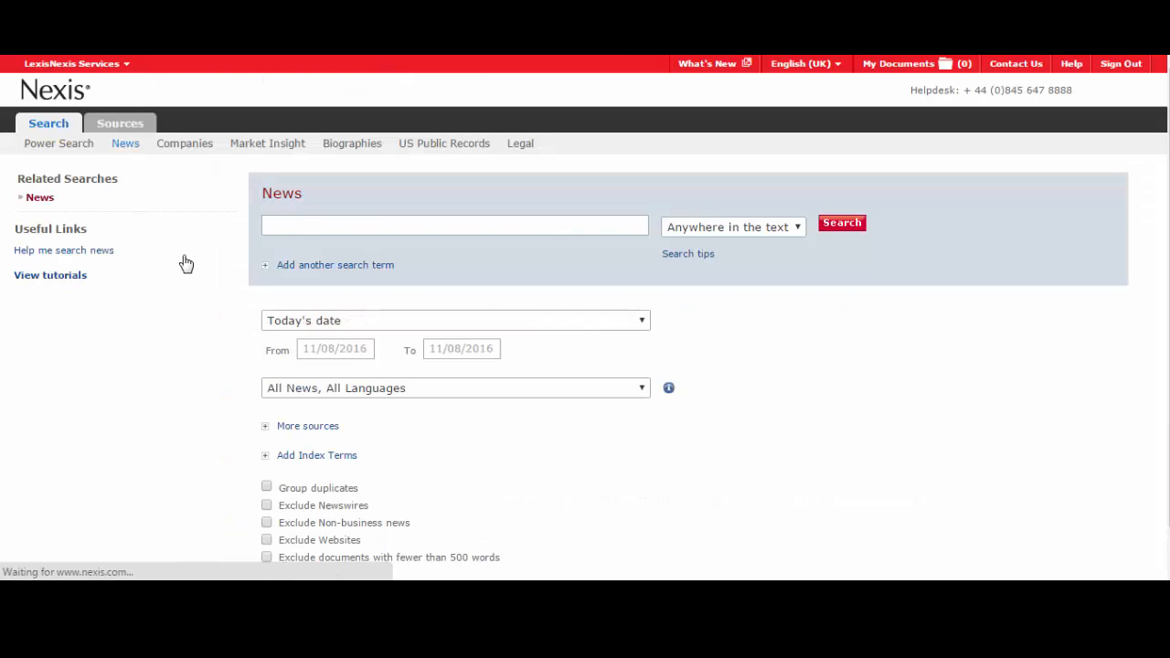
{"action": "type", "text": "brexit"}
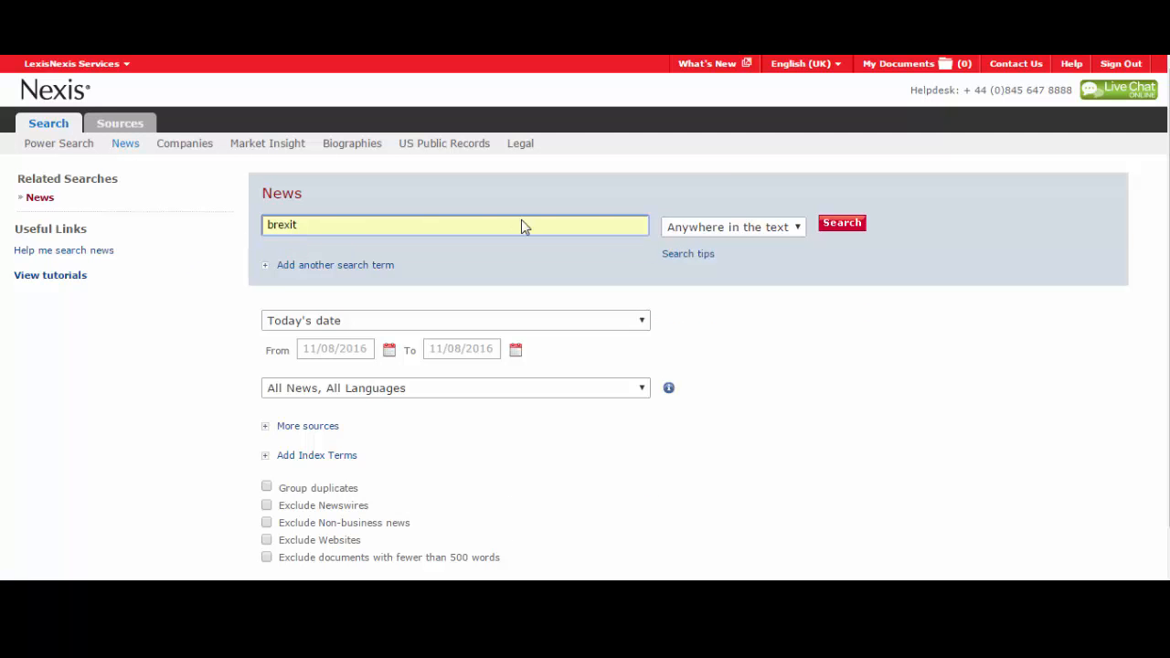
{"action": "left_click", "coordinate": [841, 223]}
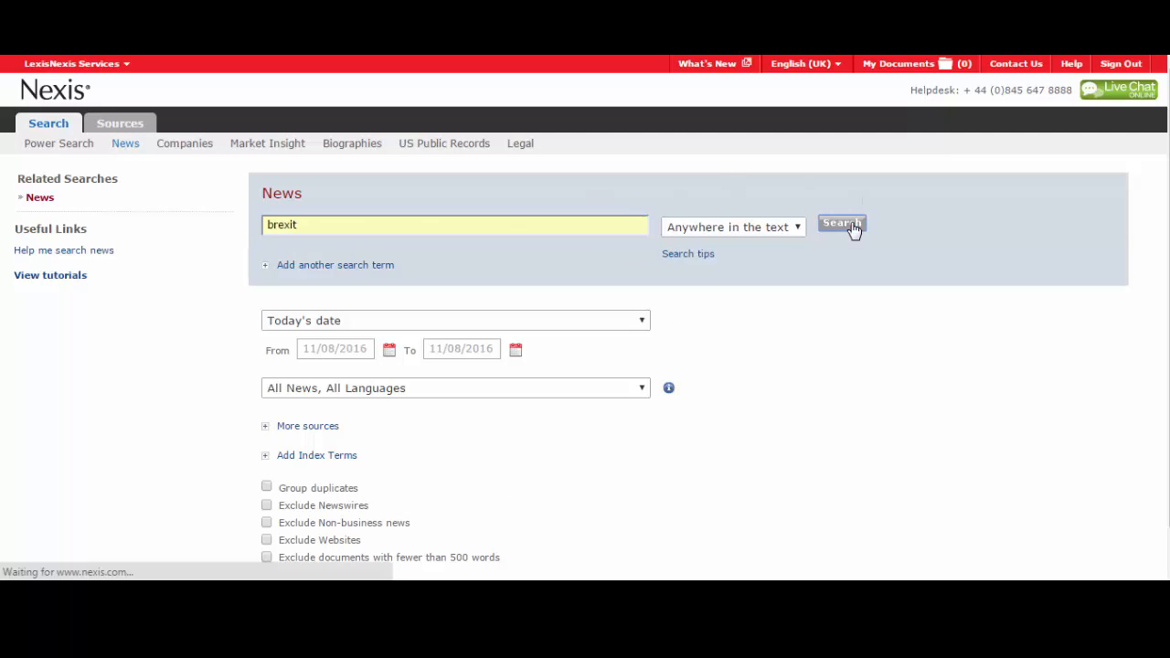
{"action": "left_click", "coordinate": [841, 223]}
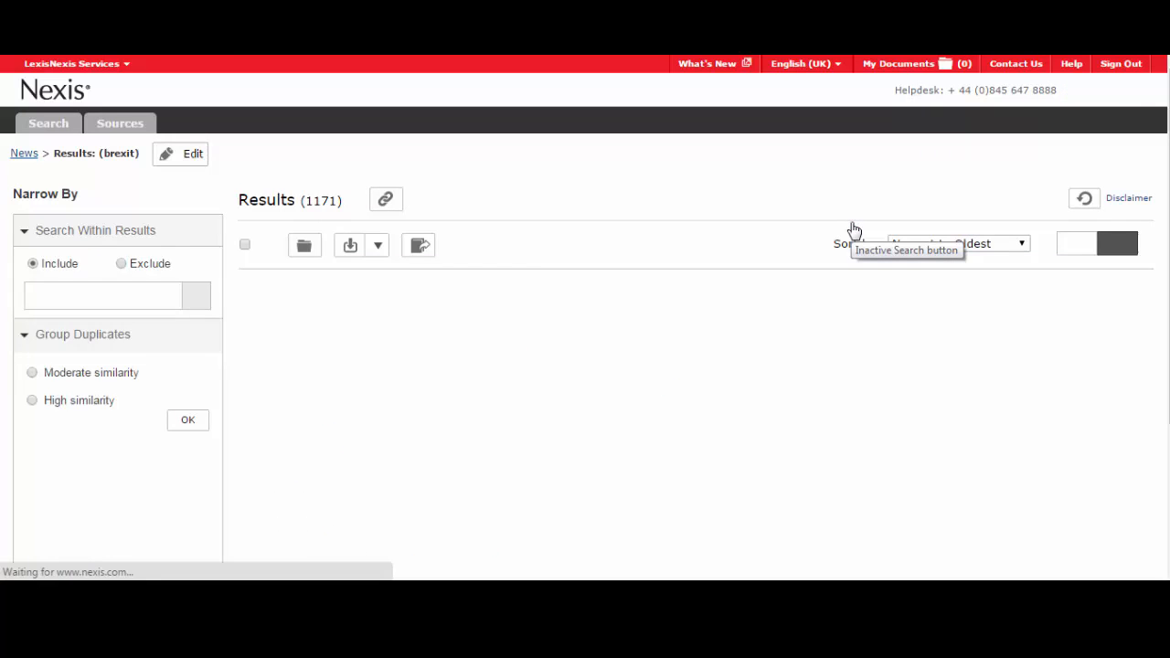